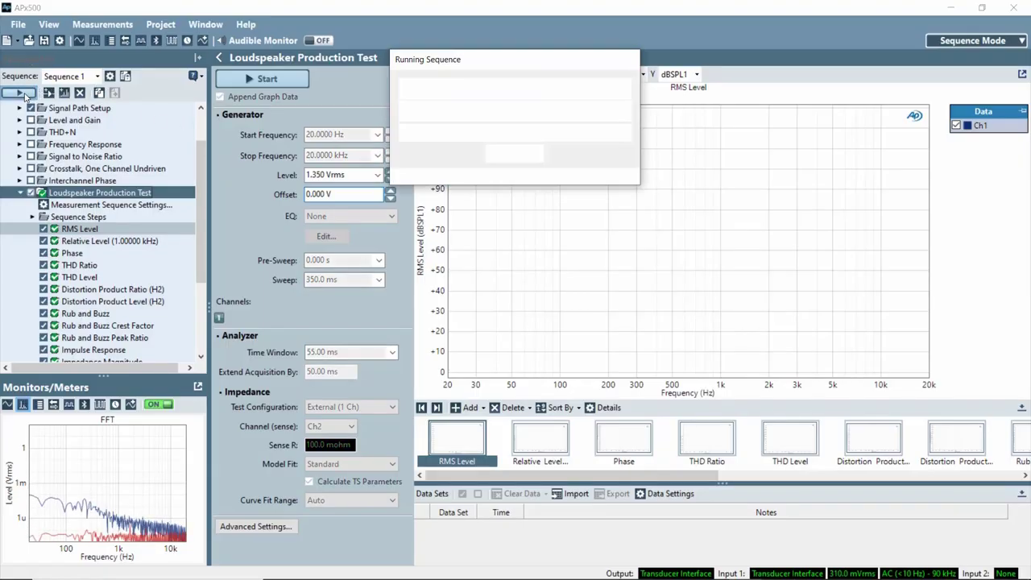
Run the loudspeaker production test sequence and review the THD Level and Rub and Buzz Peak Ratio graphs
click(20, 92)
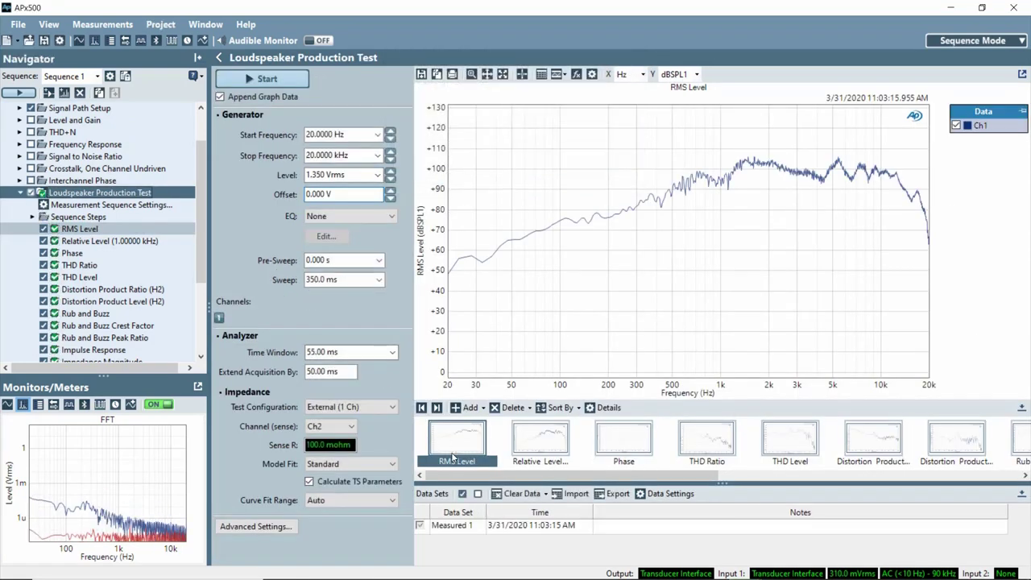
mouse_move(456, 453)
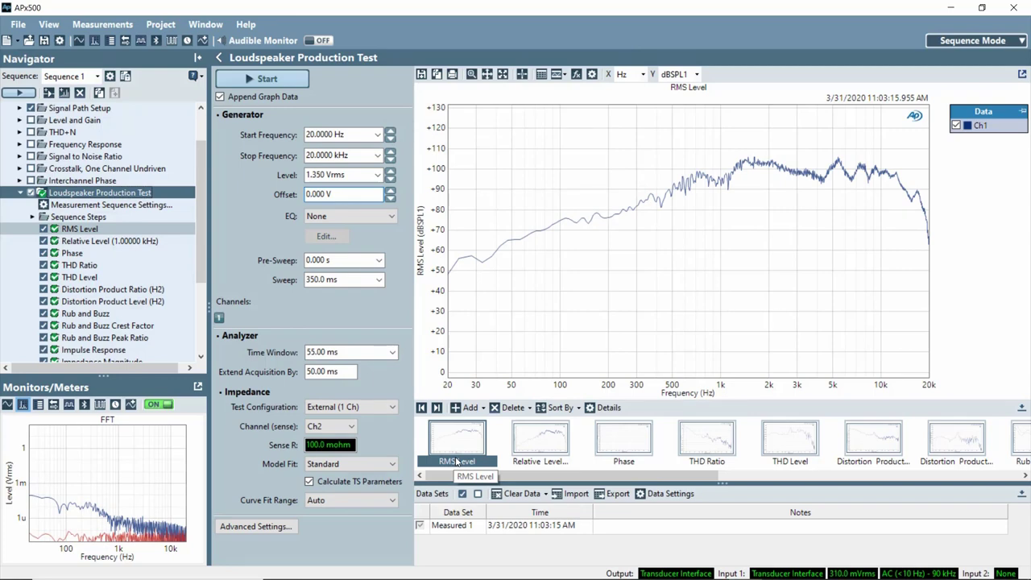
click(789, 439)
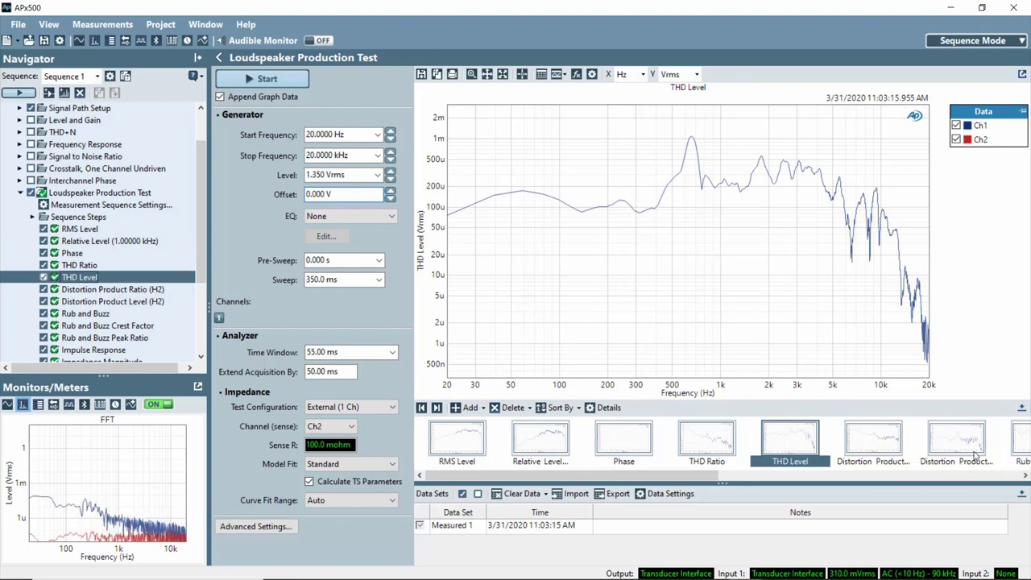
click(105, 338)
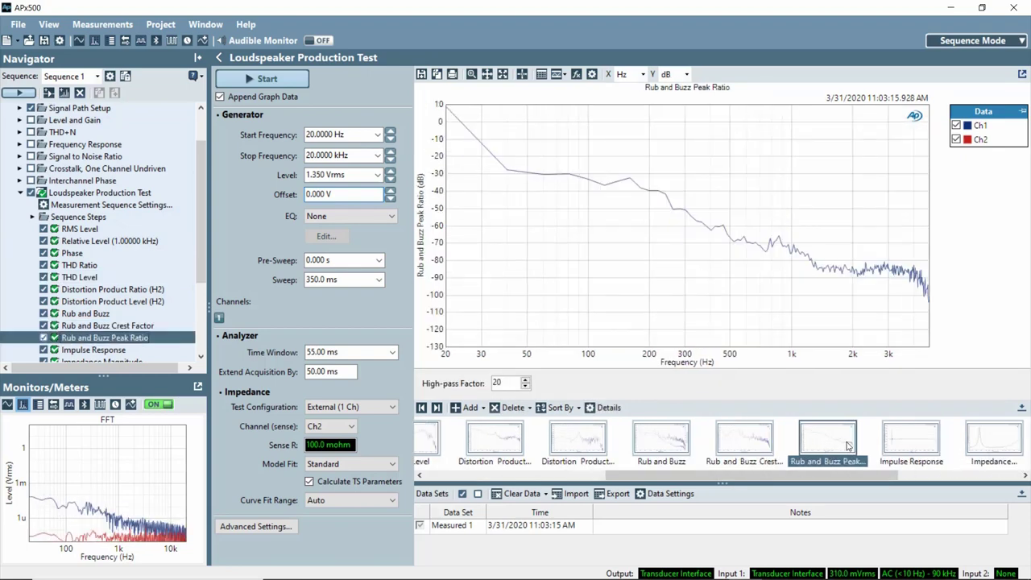
Review the Impulse Response and Impedance Magnitude result graphs
click(910, 440)
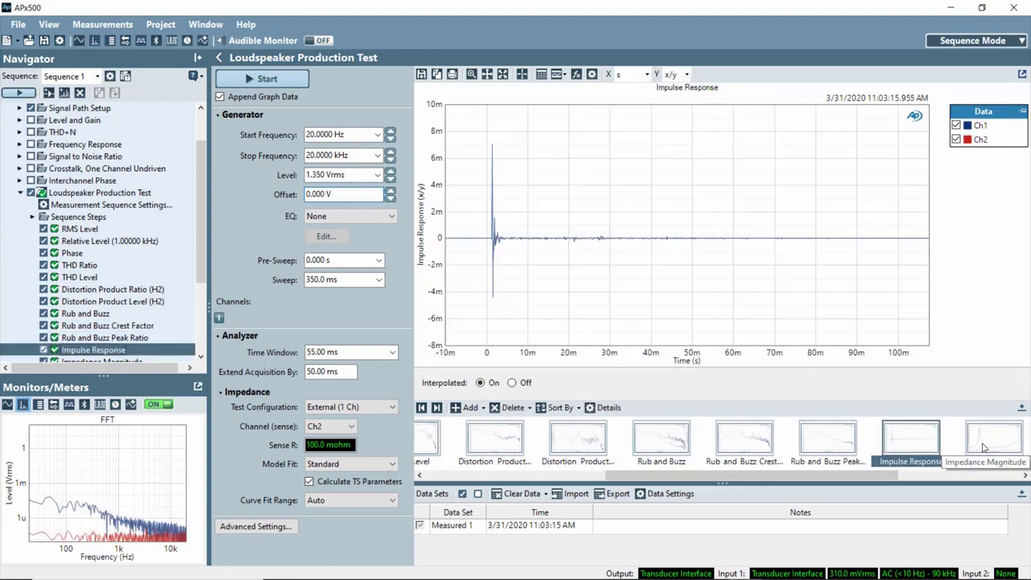
click(987, 443)
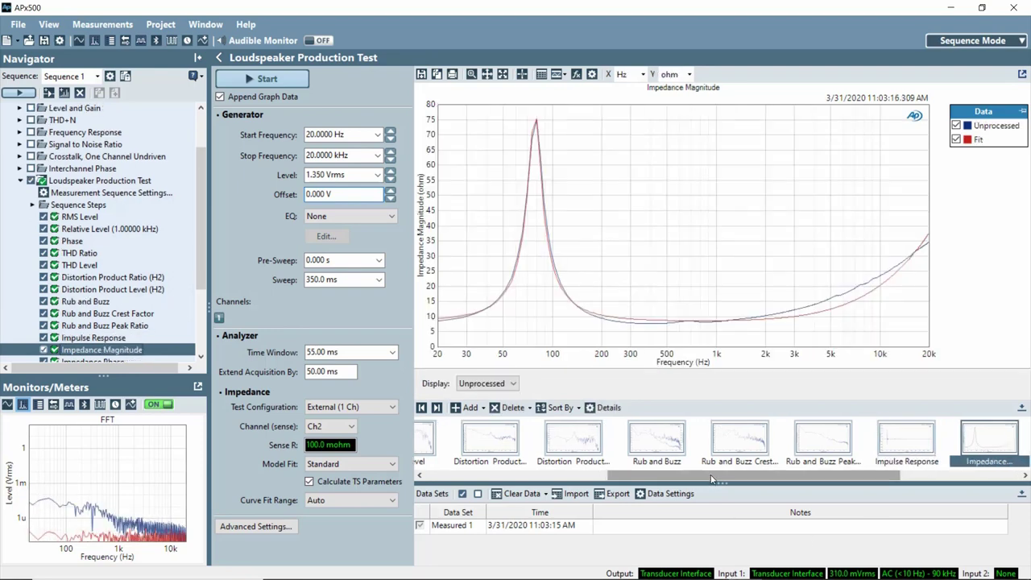
click(916, 439)
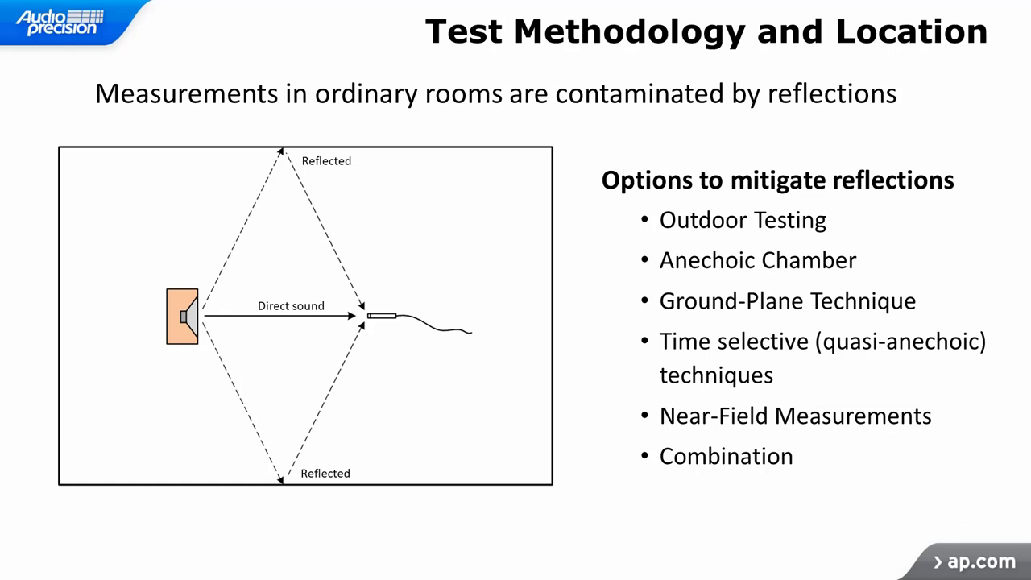
Advance to the Test Methodology and Location slide on room reflections
key(Right)
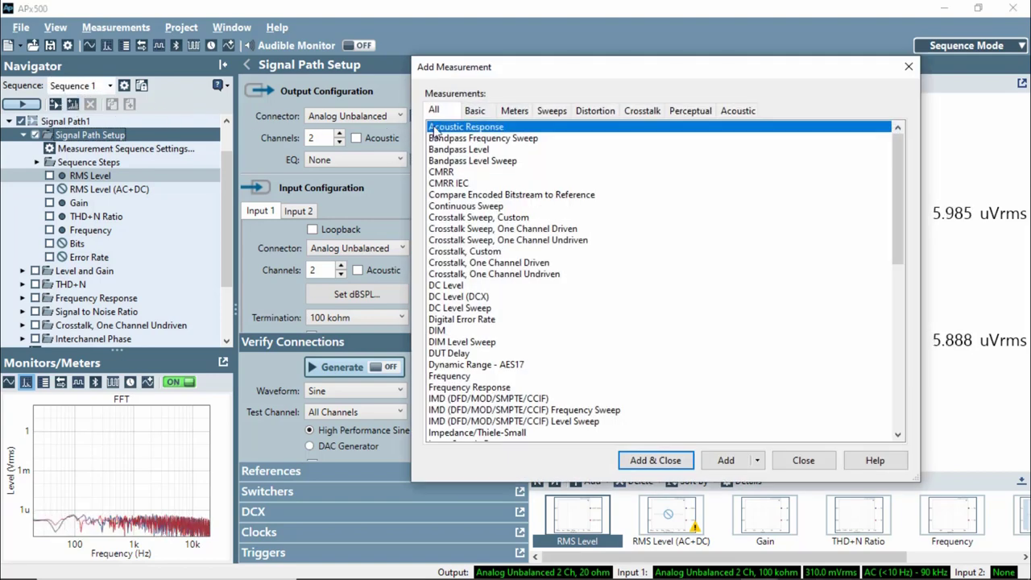
mouse_move(629, 437)
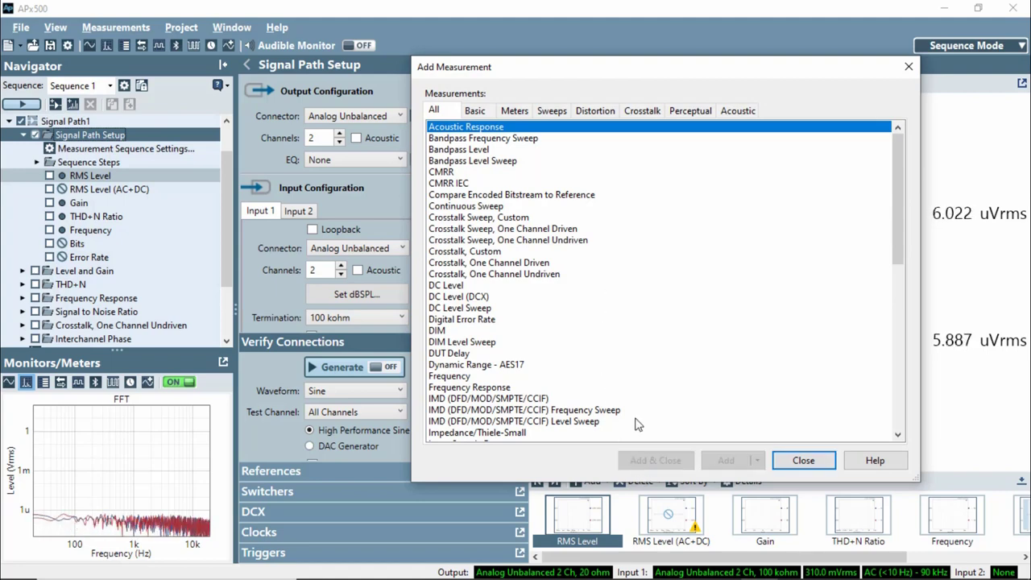
mouse_move(548, 328)
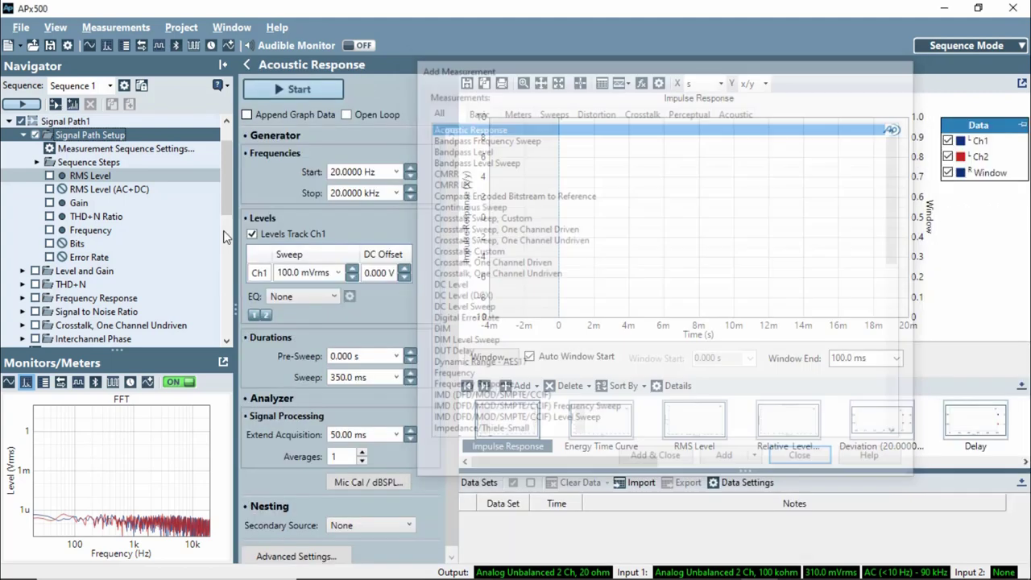
click(799, 454)
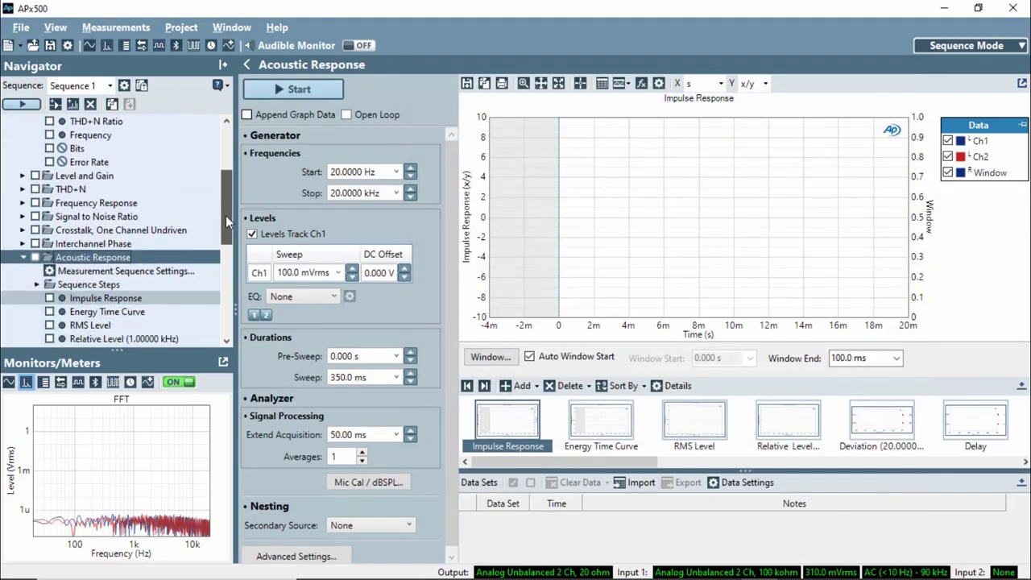
scroll(down, 3)
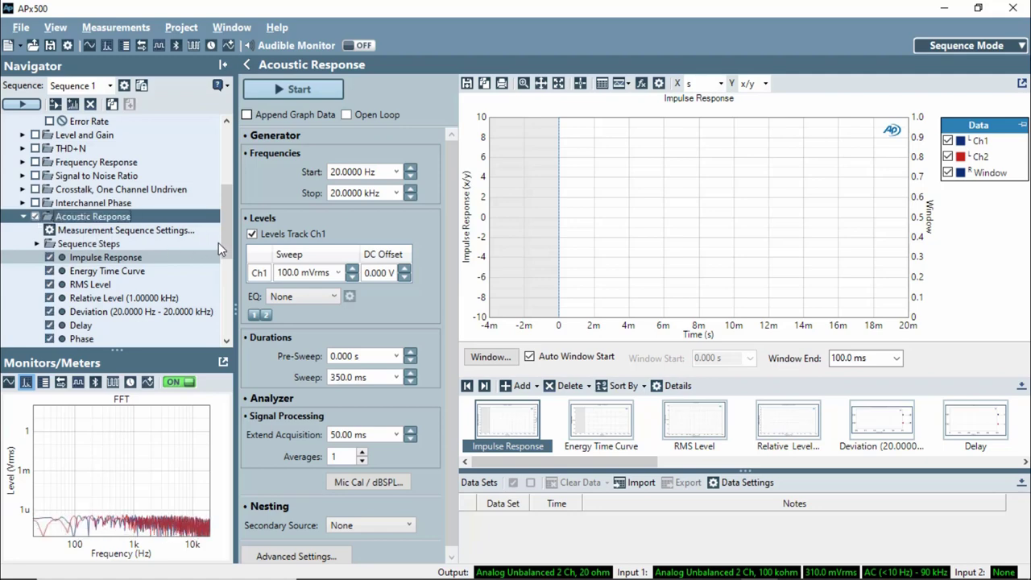
scroll(down, 3)
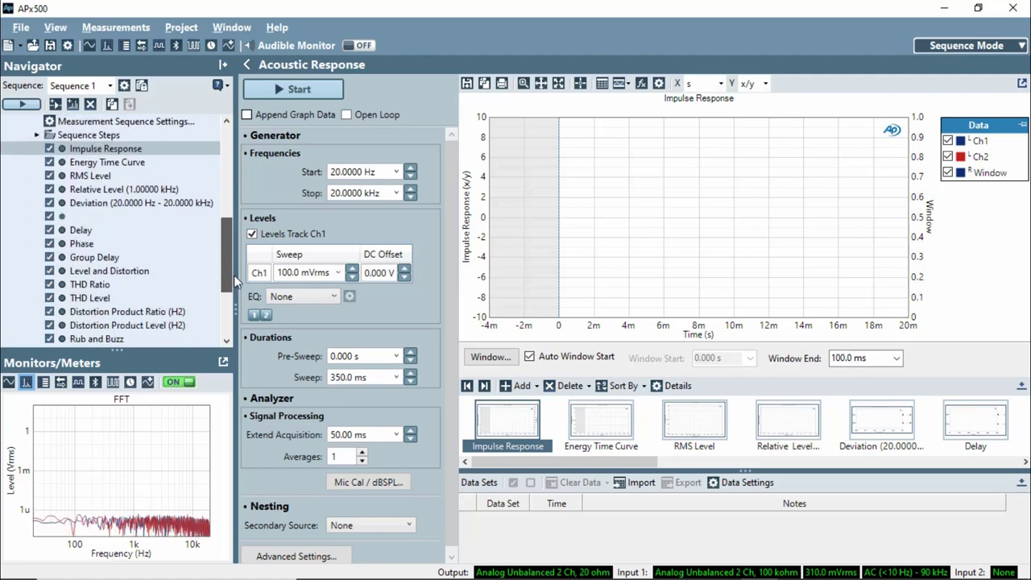
scroll(down, 3)
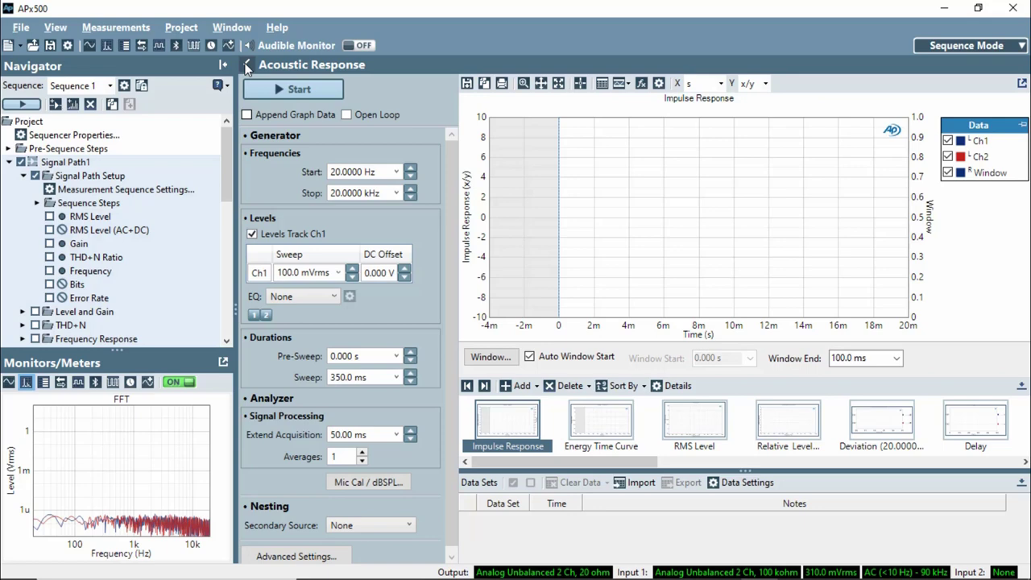
mouse_move(248, 66)
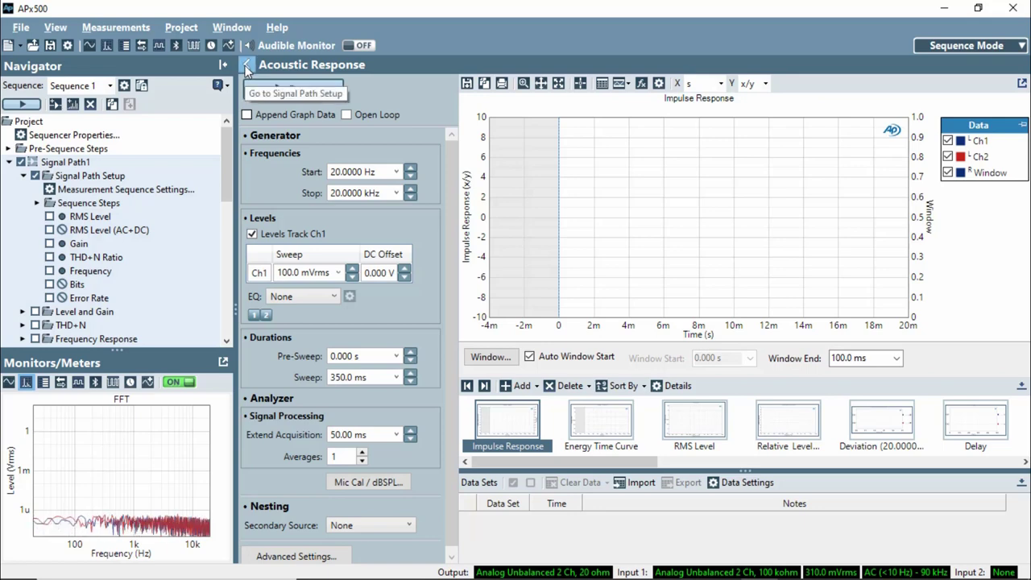
Set the output connector to Transducer Interface with 1 channel and Amplifier 1 on
click(295, 94)
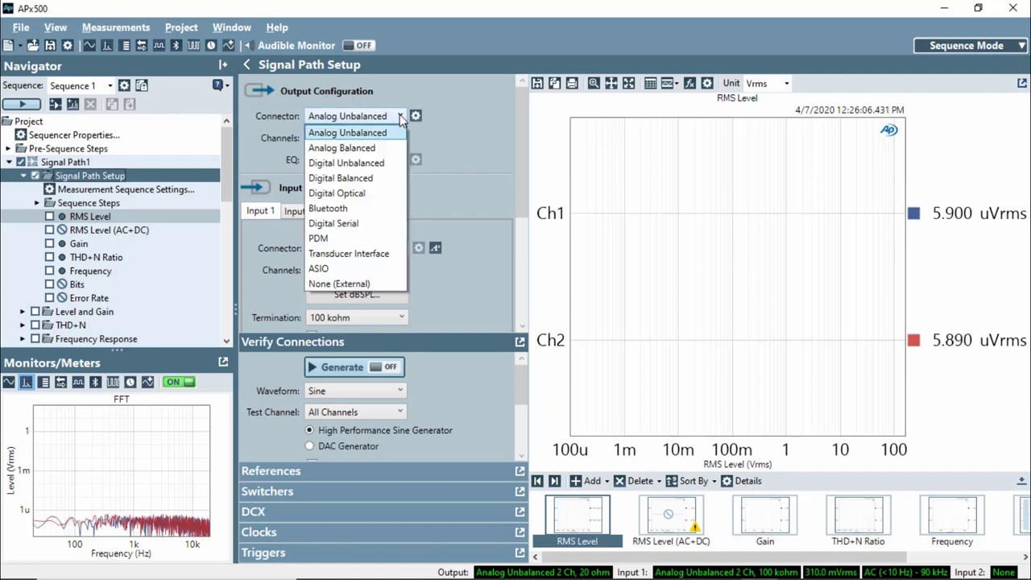
mouse_move(351, 253)
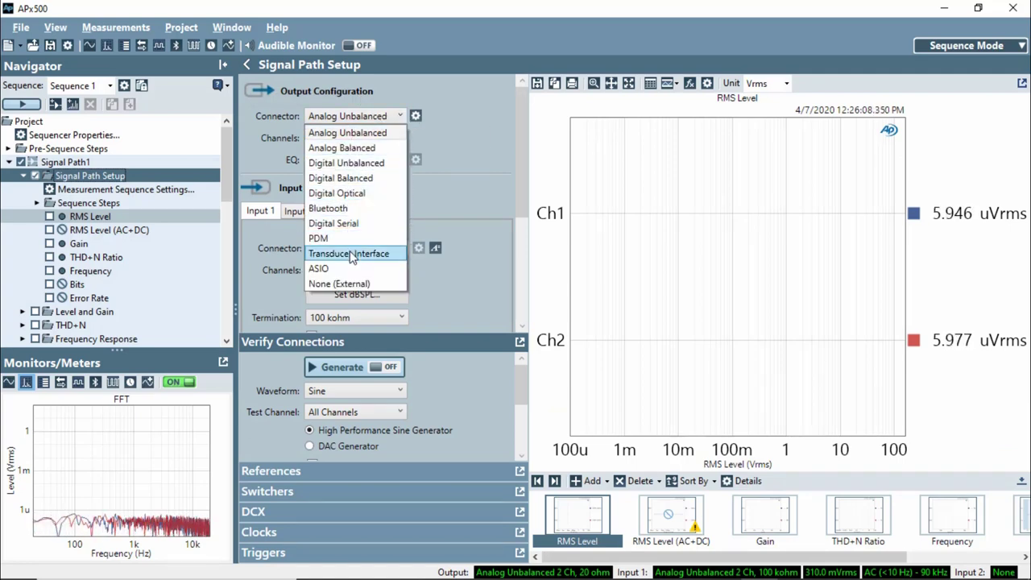
click(353, 253)
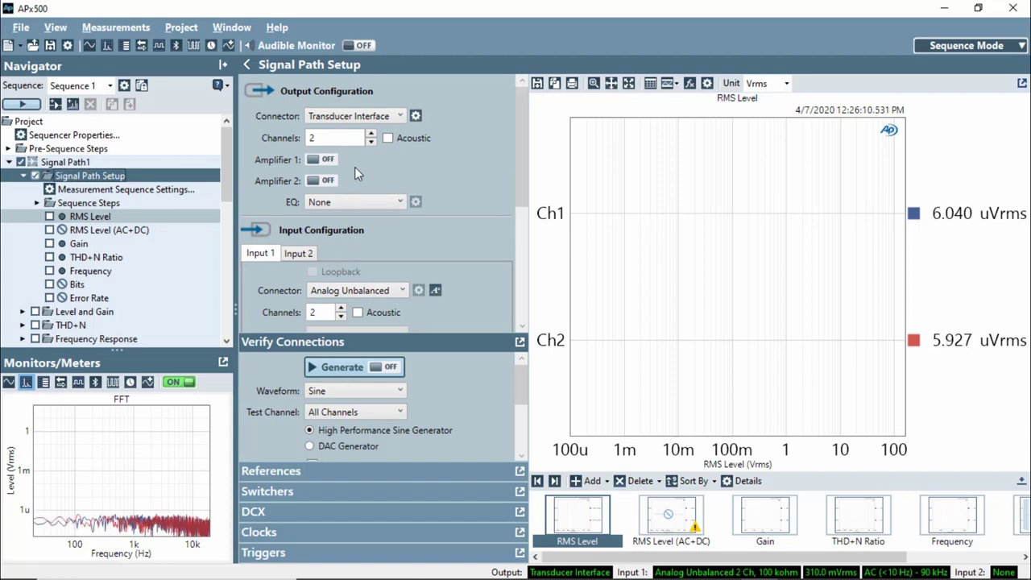
click(371, 143)
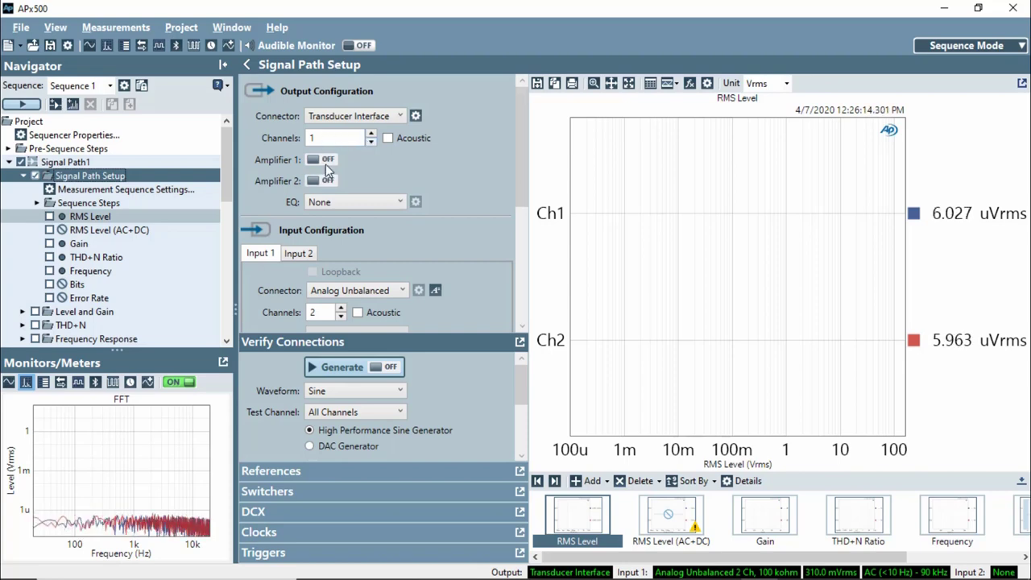
click(322, 160)
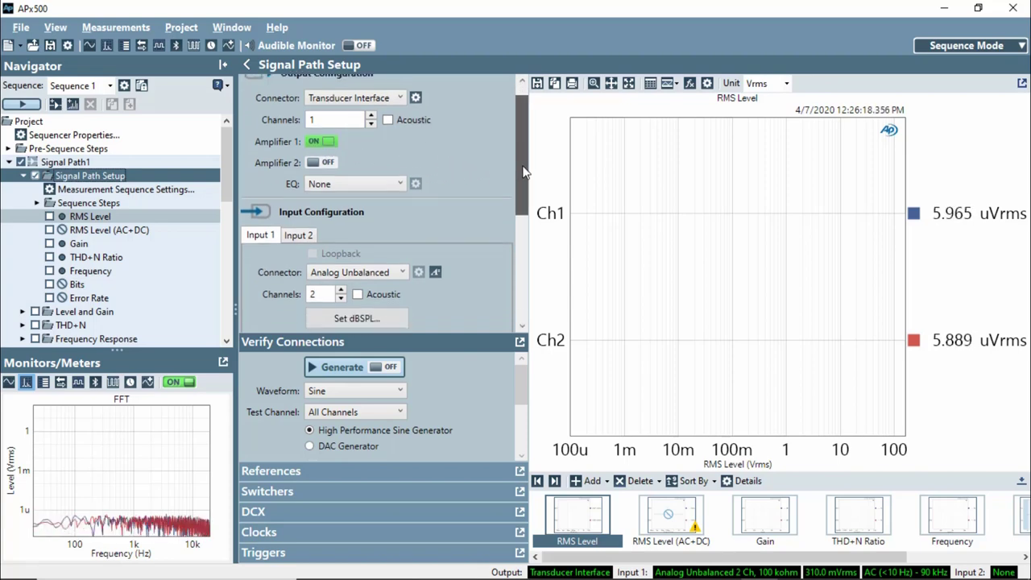
scroll(down, 3)
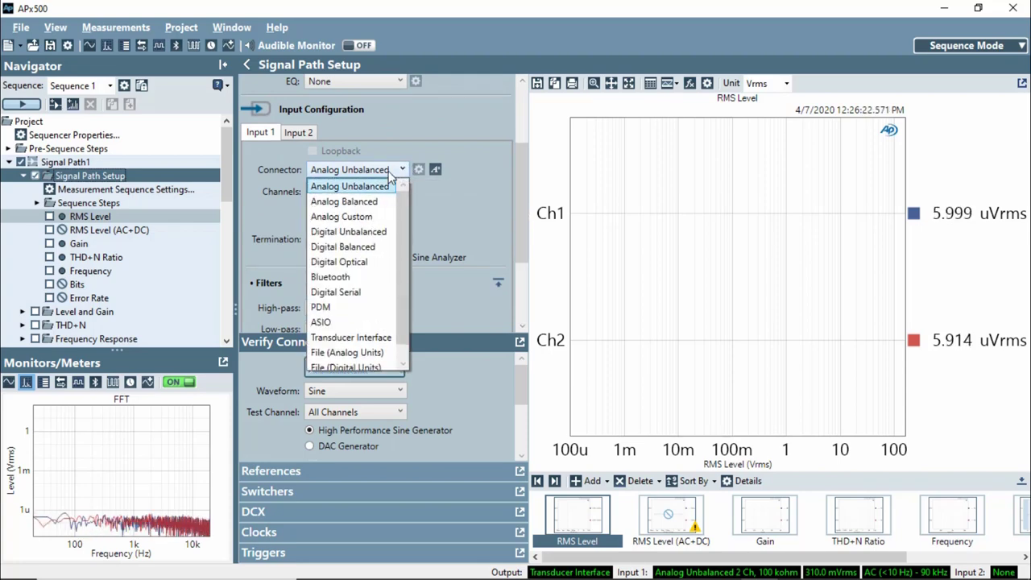
mouse_move(352, 337)
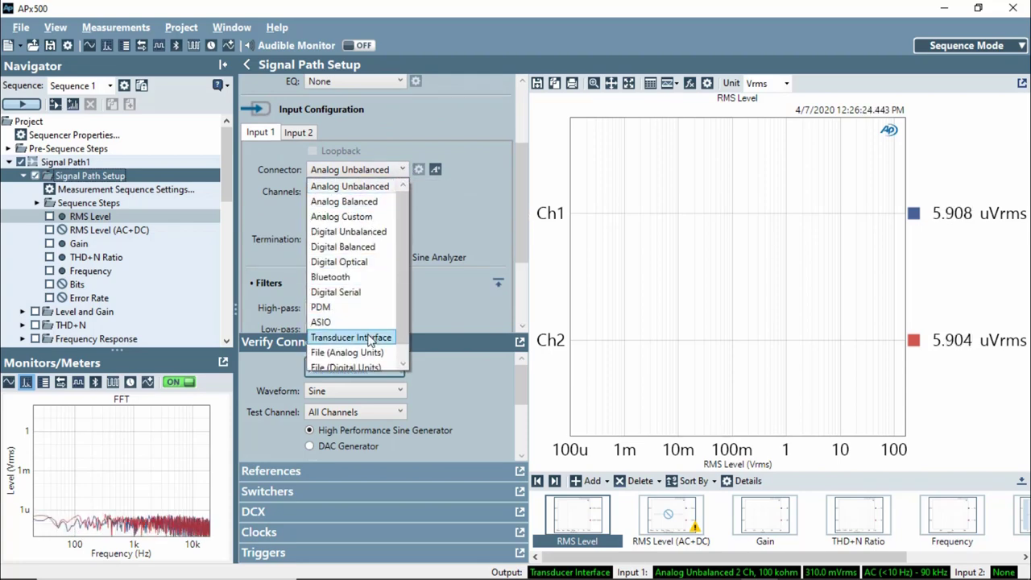
Set the input connector to Transducer Interface with 1 channel and CCP power on
click(351, 337)
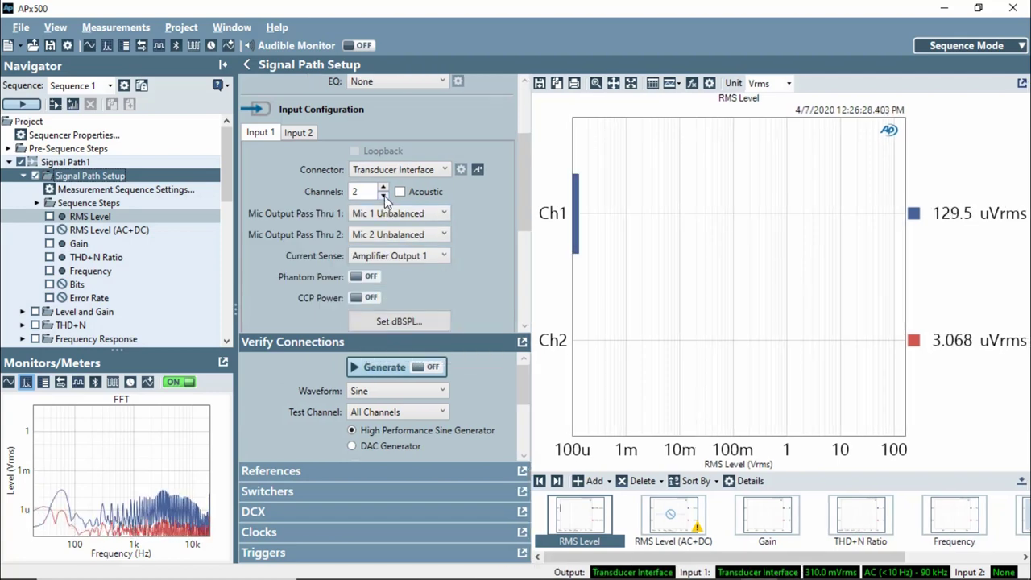
click(382, 196)
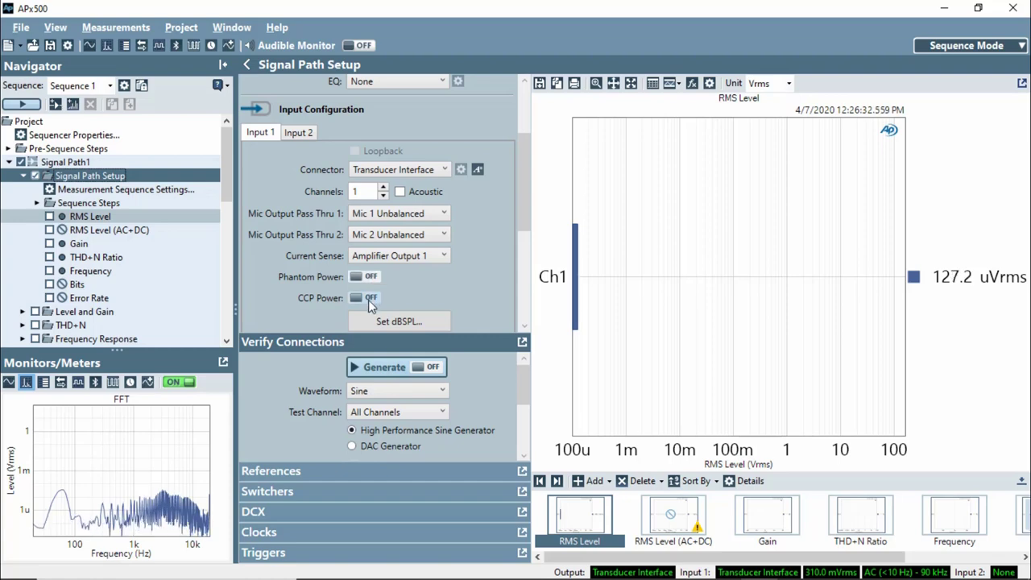
click(365, 297)
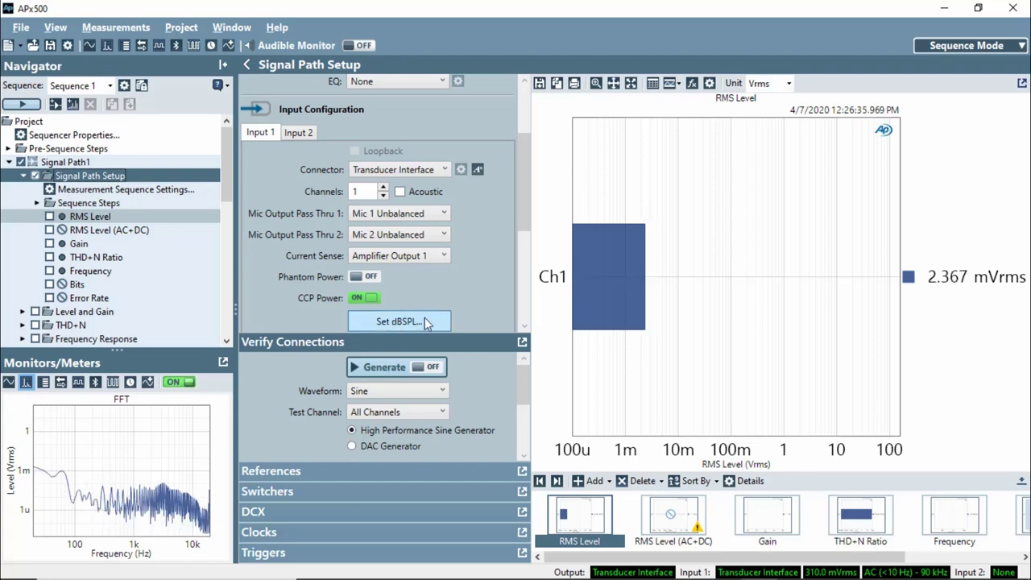
Show the meter's RMS level reading in dBSPL1 units
click(788, 83)
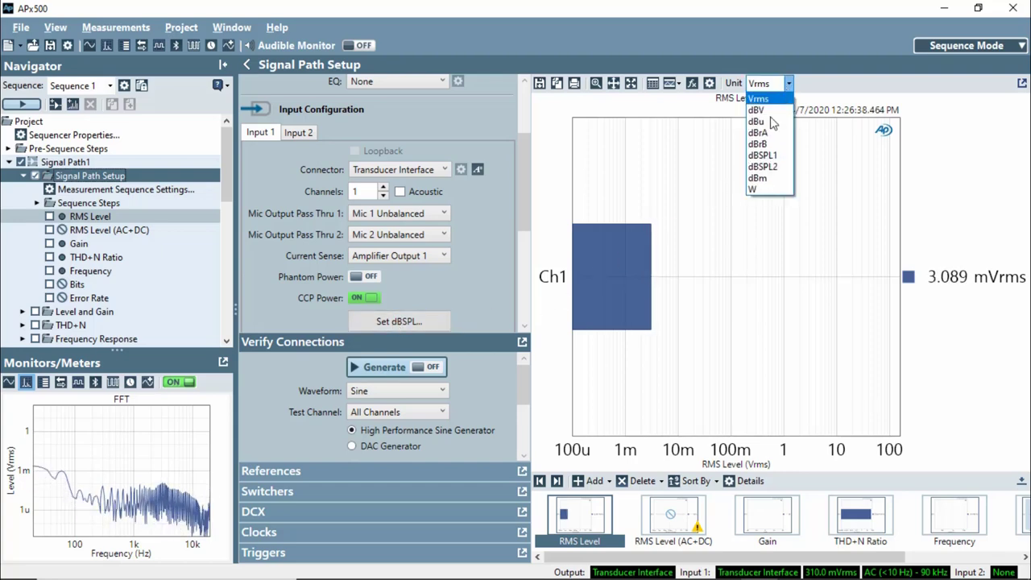
click(763, 154)
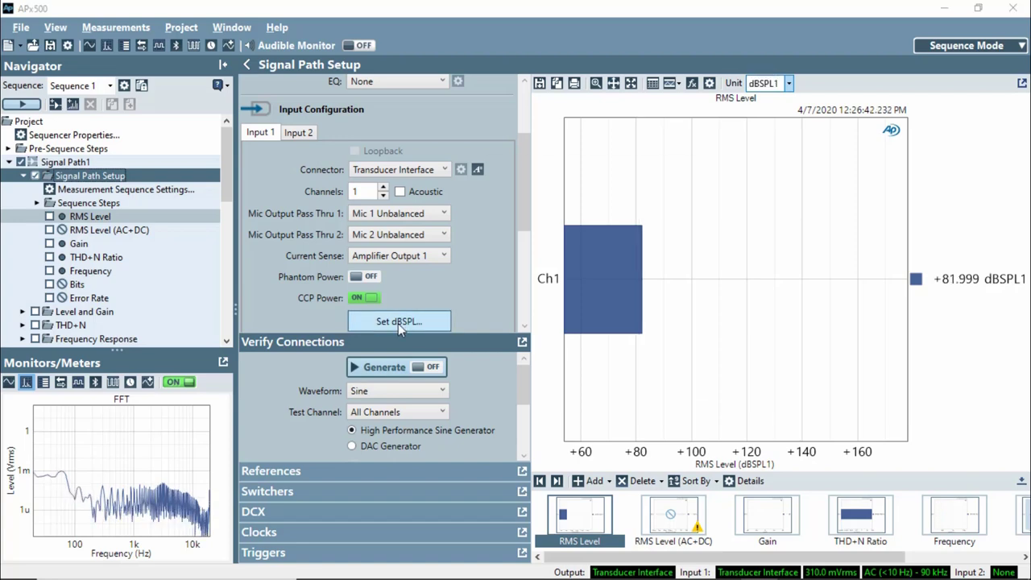
Read the microphone's TEDS data and apply its sensitivity to dBSPL1, then close the calibration dialogs
click(398, 321)
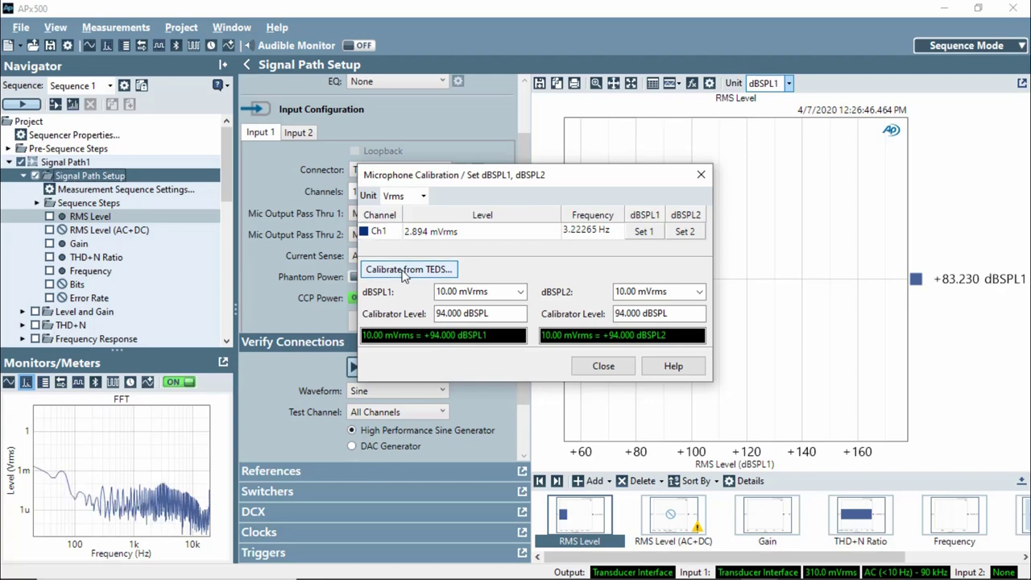
click(408, 269)
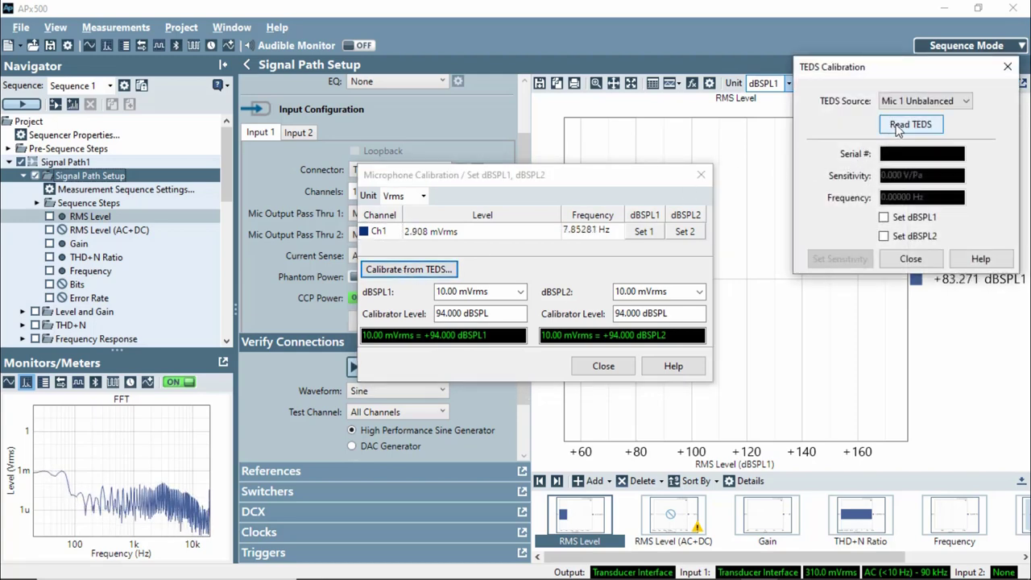
click(911, 124)
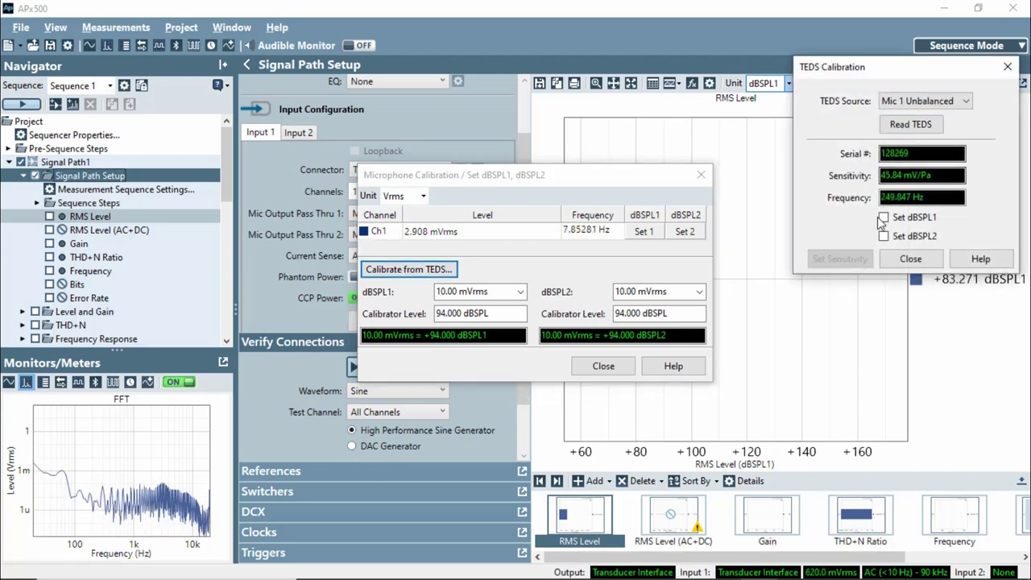
click(883, 217)
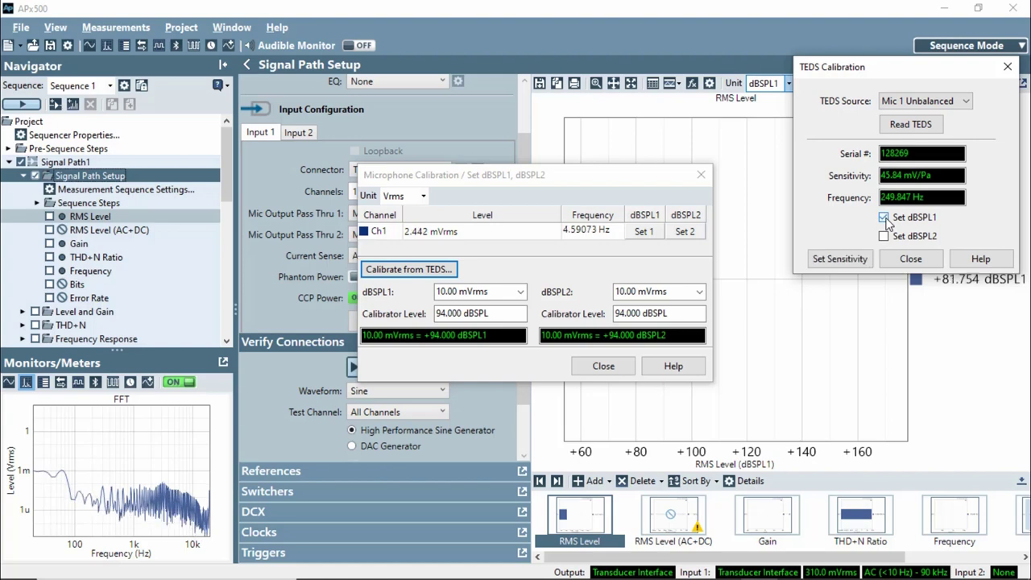
click(840, 258)
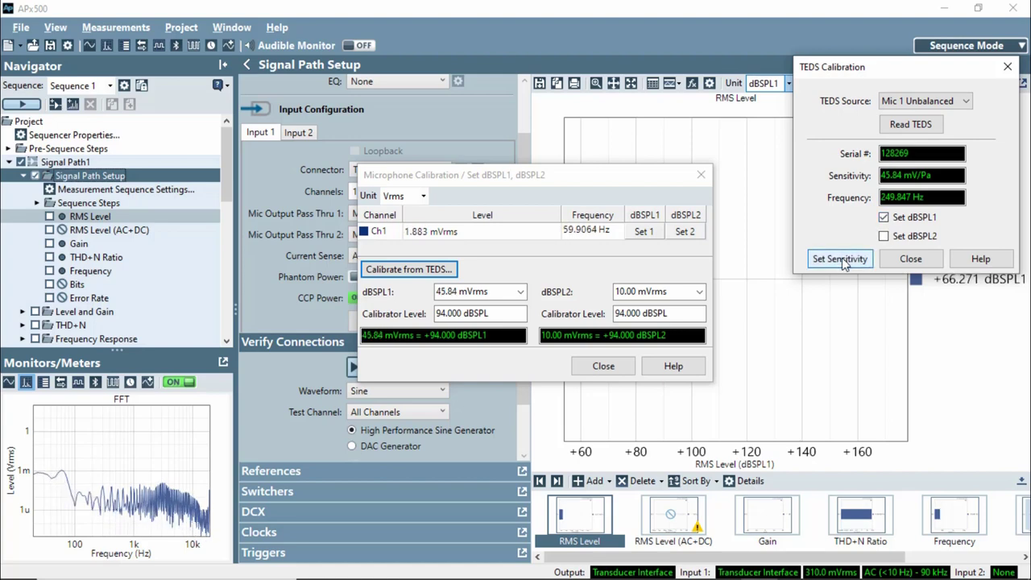
click(839, 259)
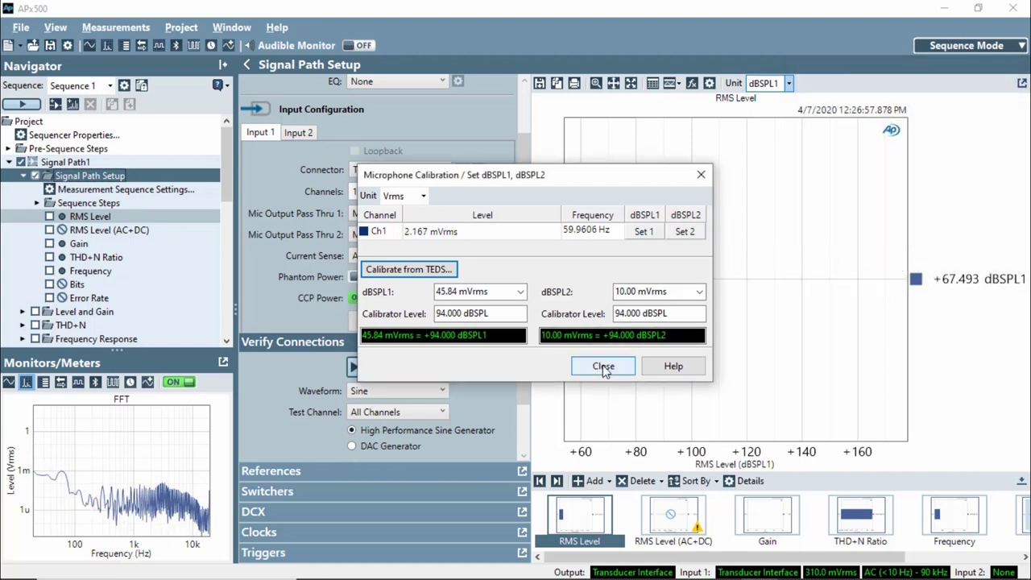
click(603, 366)
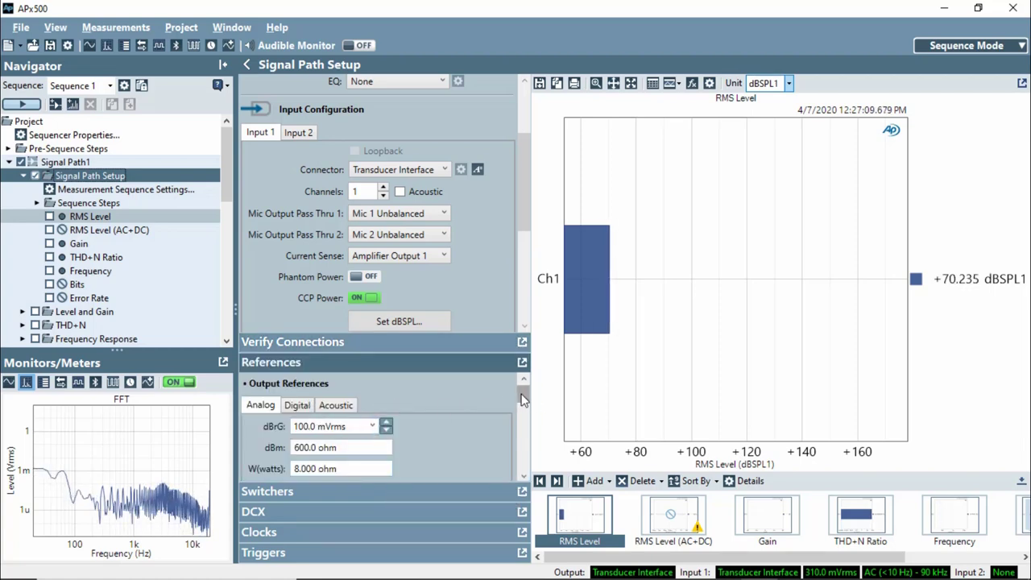
Scroll Signal Path Setup down to the analog output References section
scroll(down, 3)
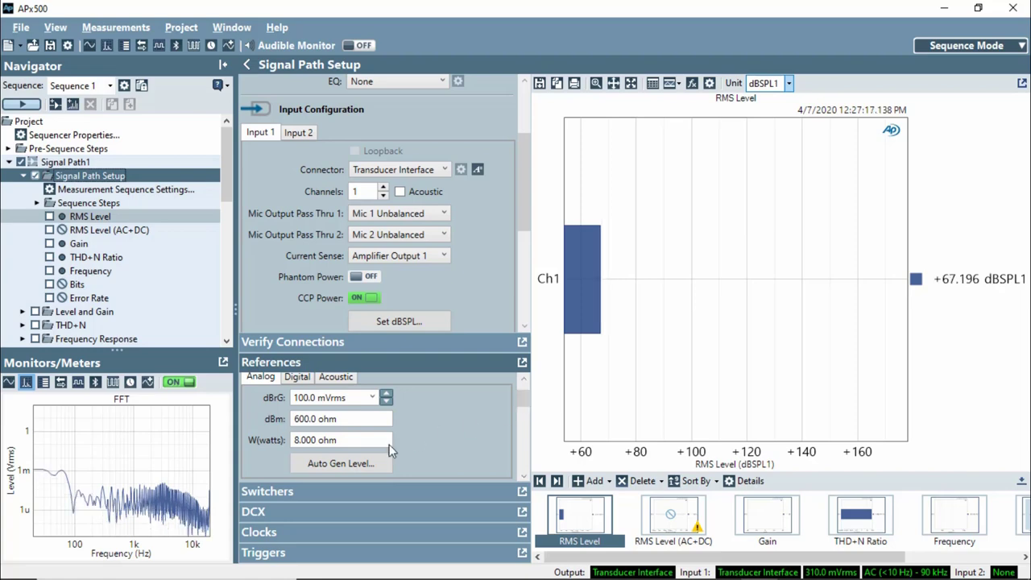
Run Auto Gen Level regulating RMS Level to +94 dBSPL1, stop value 3 Vrms, 3 initial steps
click(340, 464)
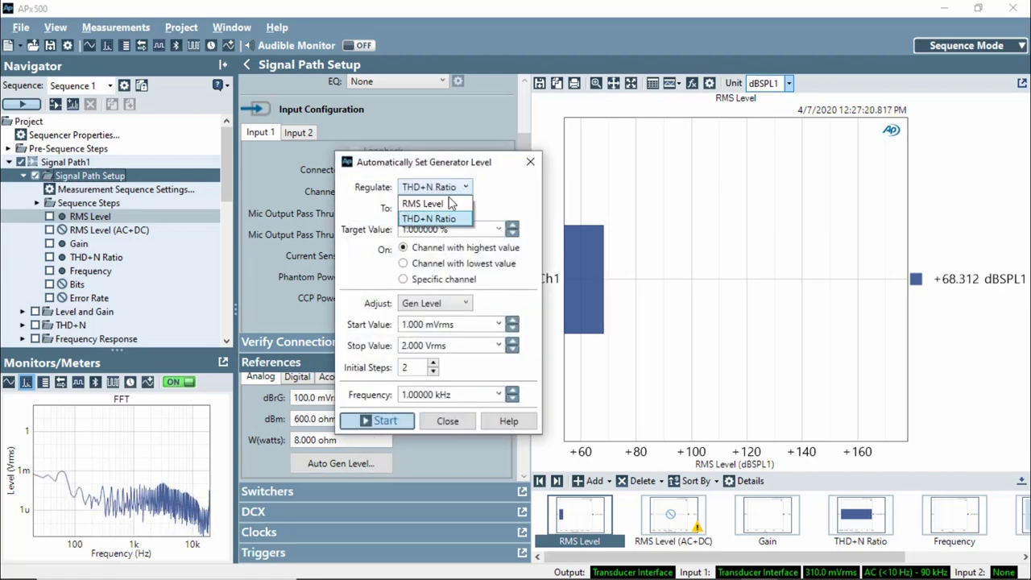
click(422, 203)
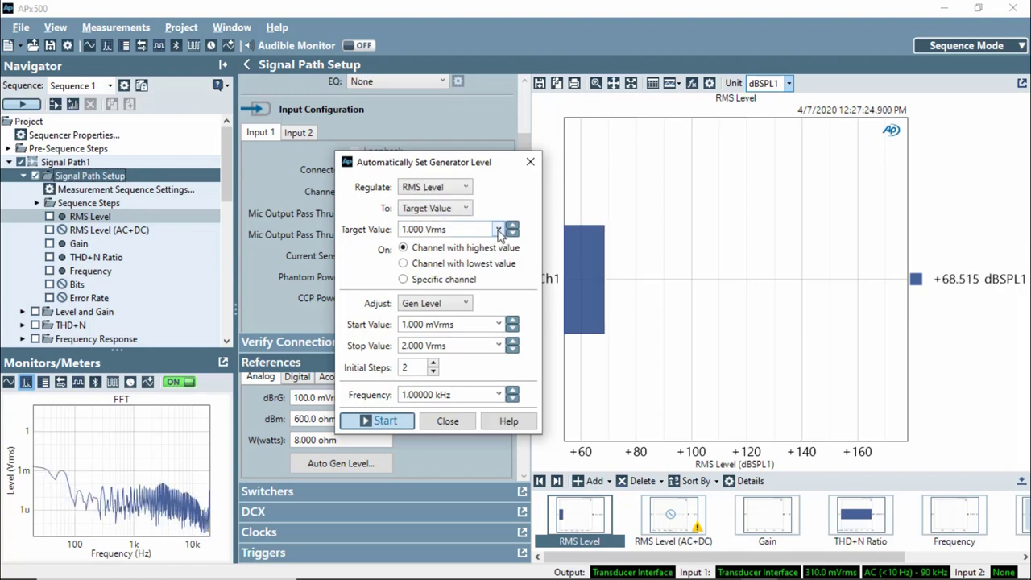
click(499, 229)
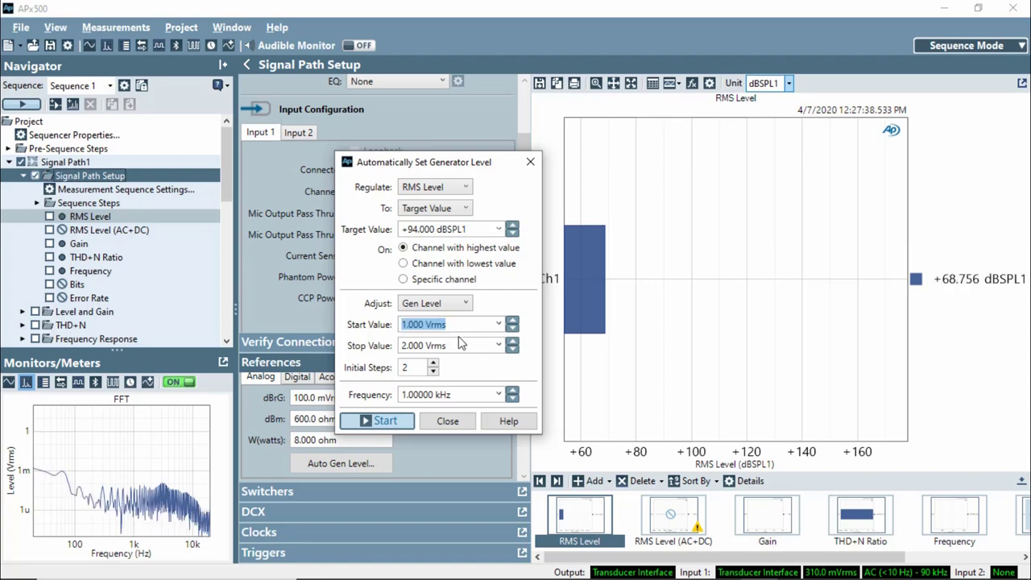
click(449, 344)
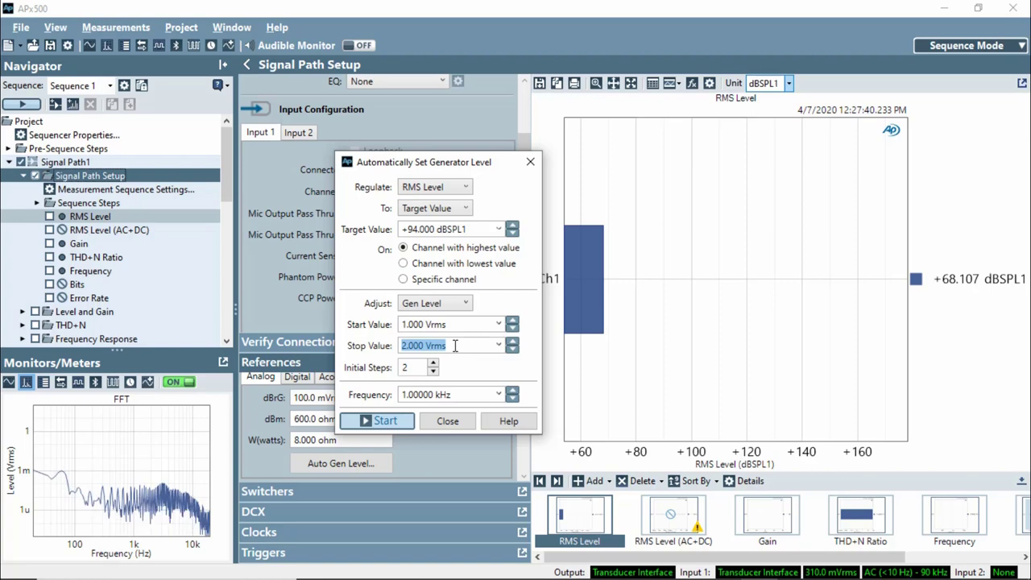
click(512, 341)
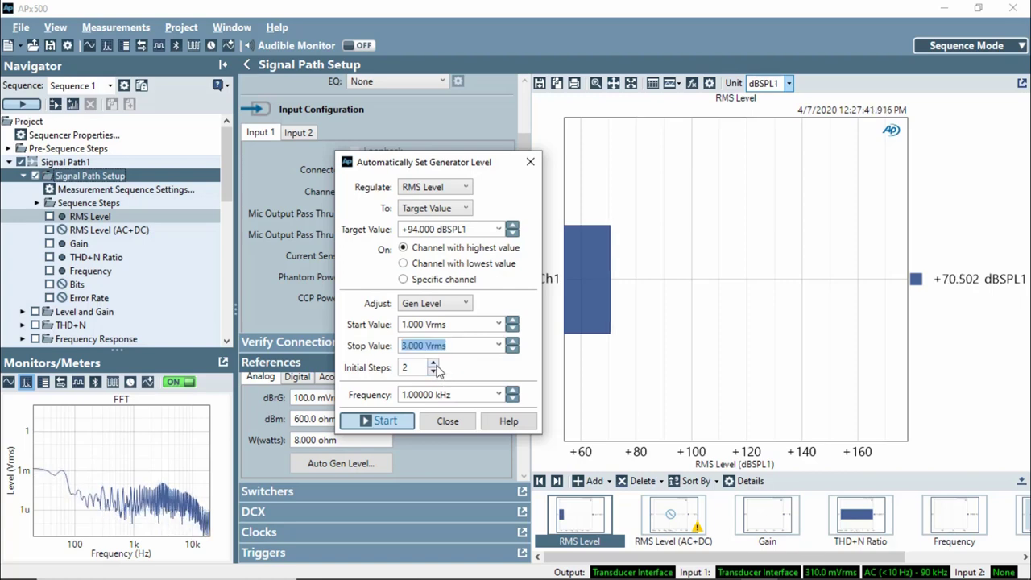
click(432, 361)
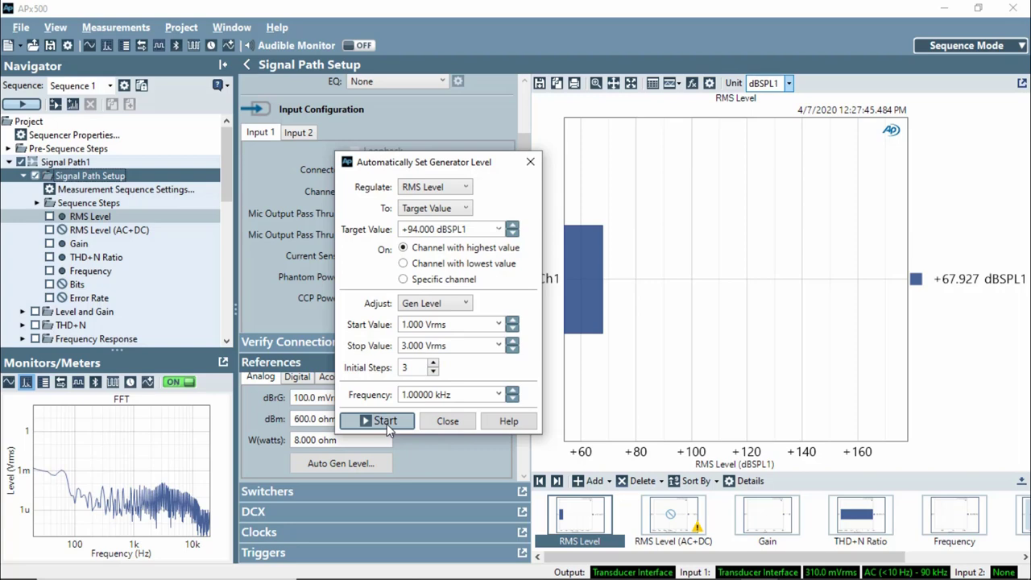
click(376, 421)
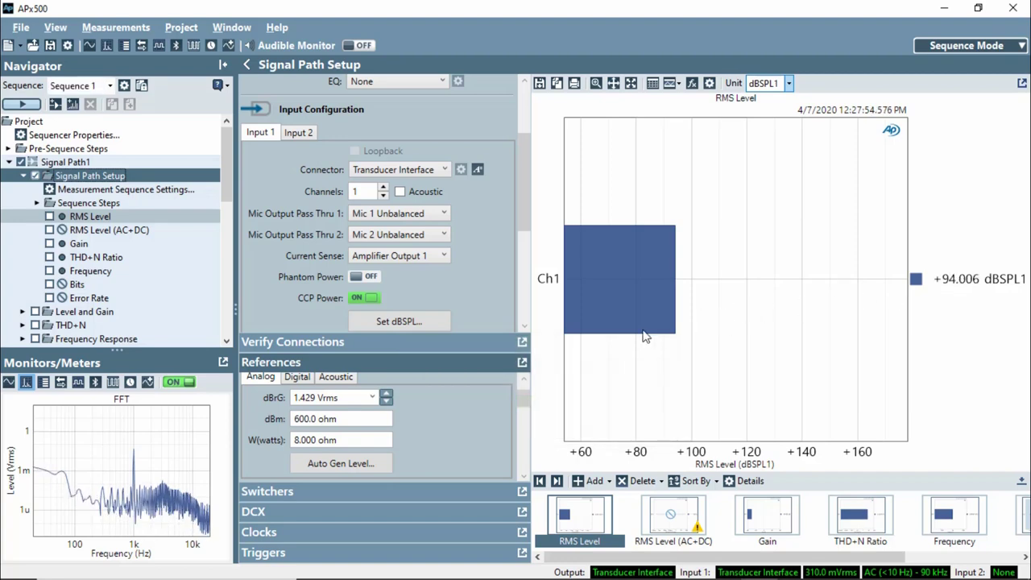
Expand Verify Connections to check the measured level
click(292, 342)
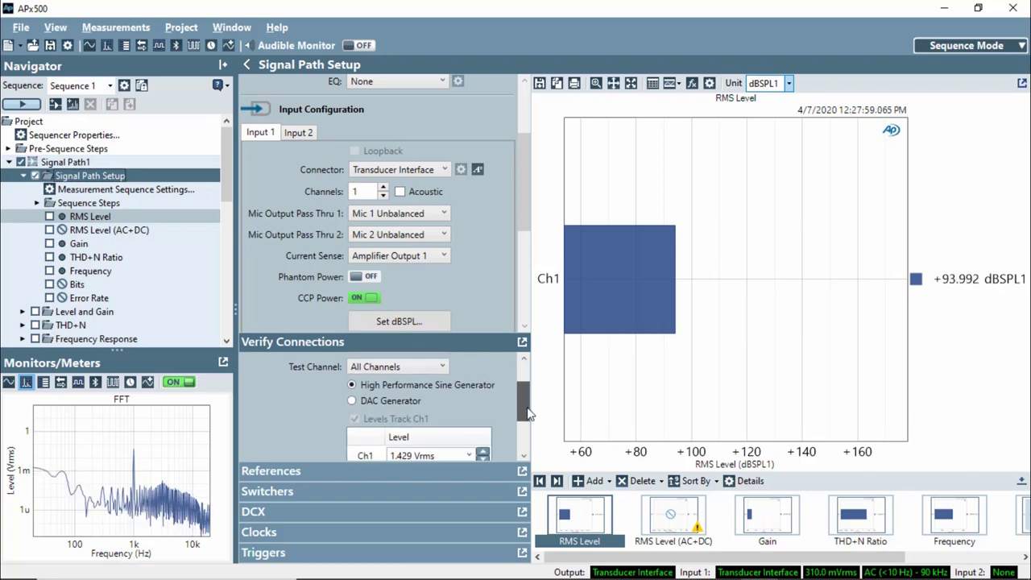
scroll(down, 3)
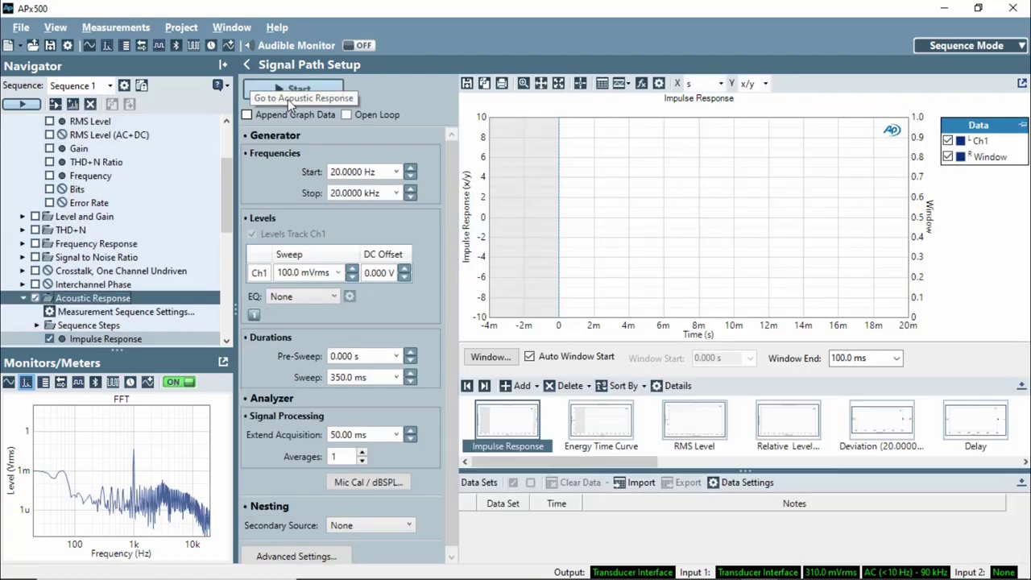
Set the Acoustic Response sweep level for Ch1 to 0.000 dBrG
click(294, 88)
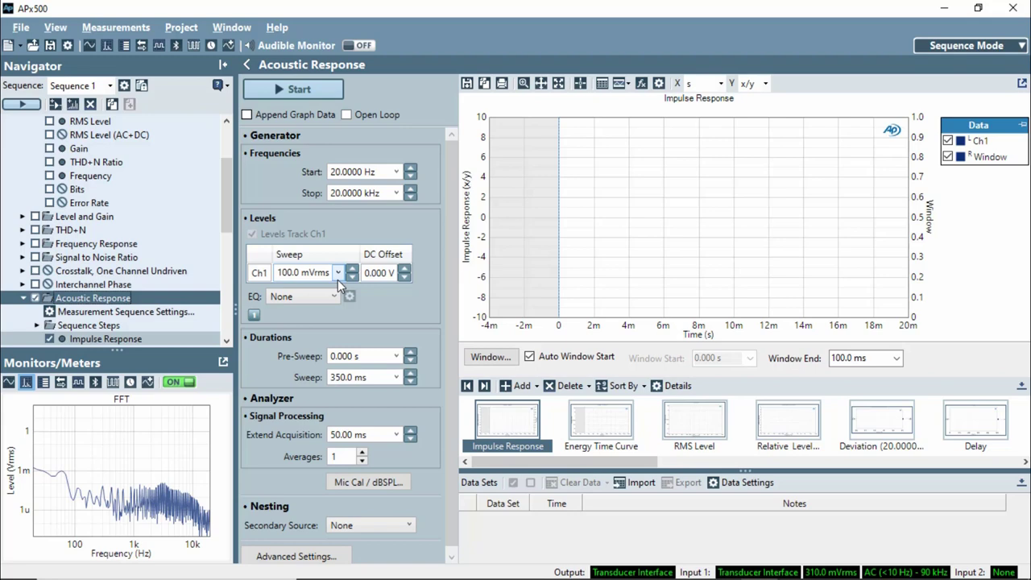
click(338, 272)
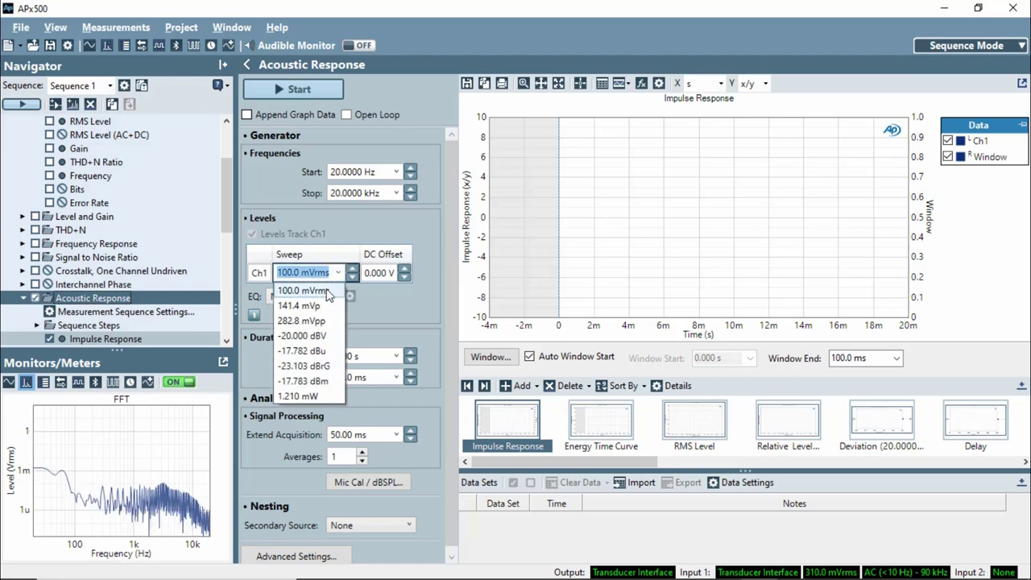
click(307, 364)
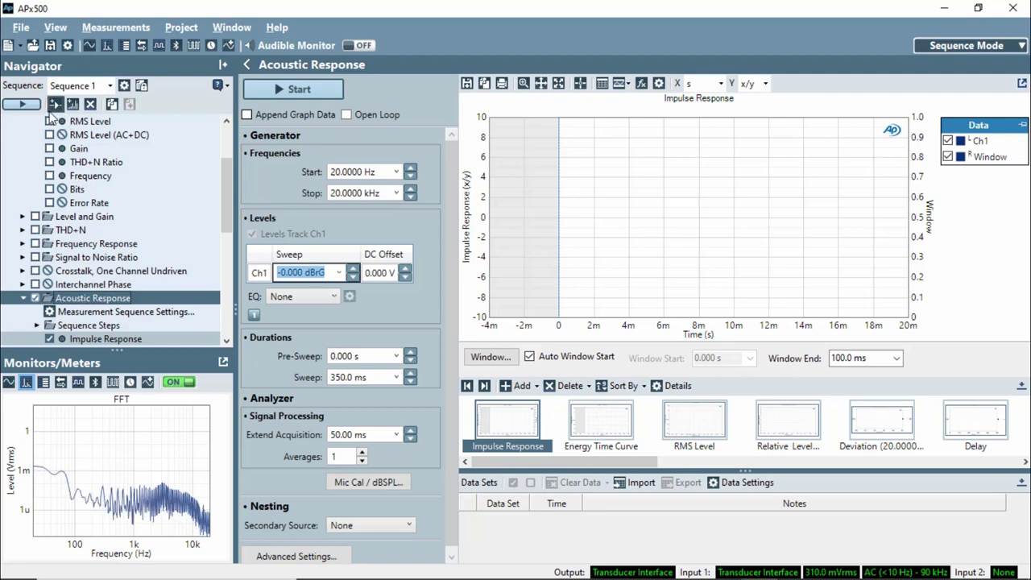
mouse_move(19, 104)
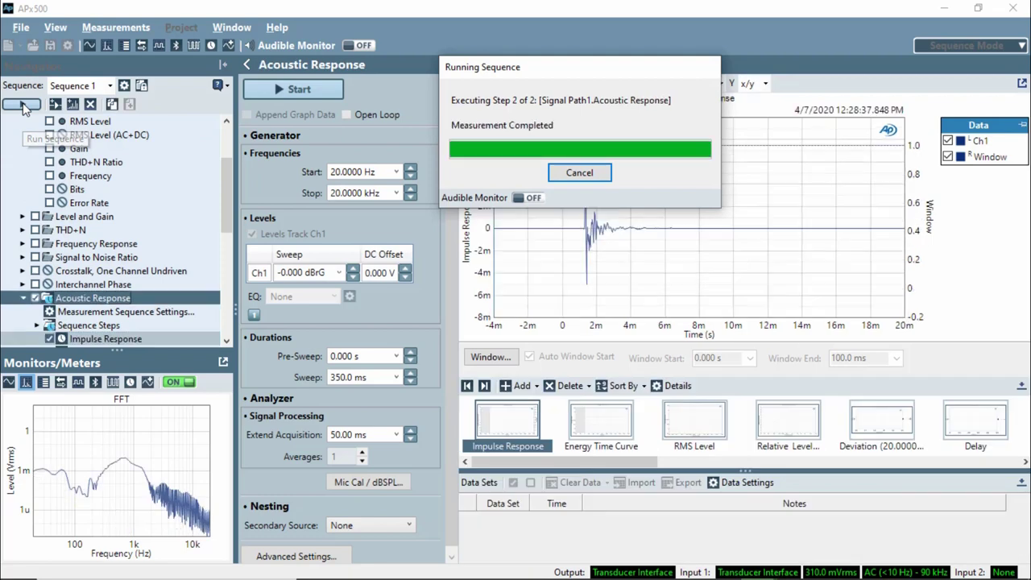
Run the sequence and display the Energy Time Curve result graph
click(579, 172)
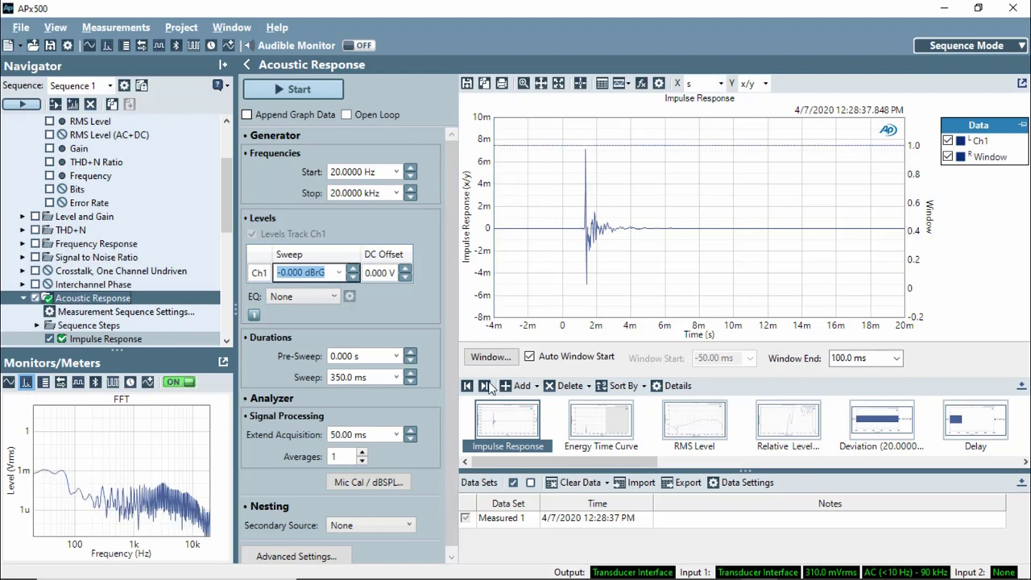
mouse_move(508, 419)
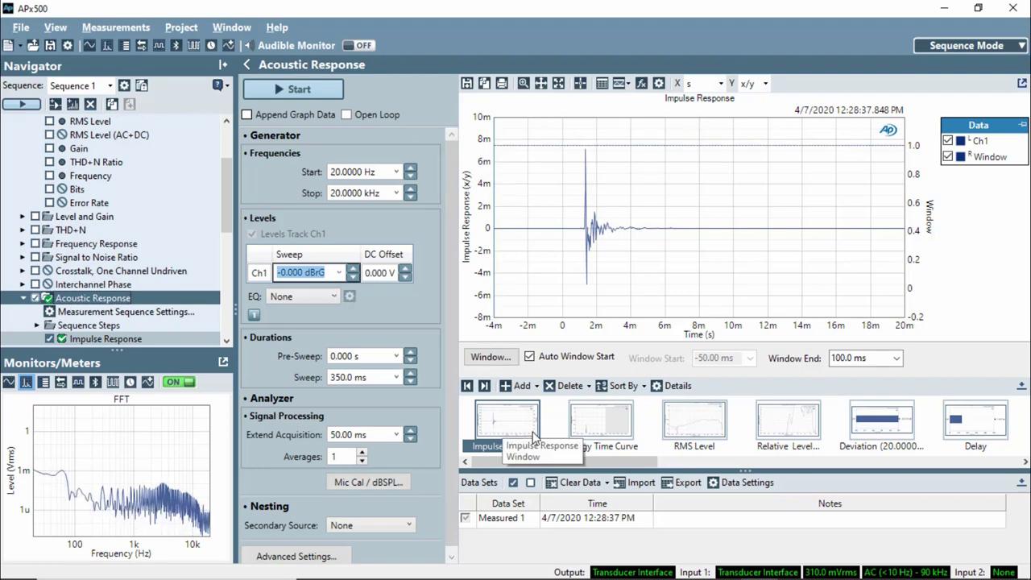
click(601, 418)
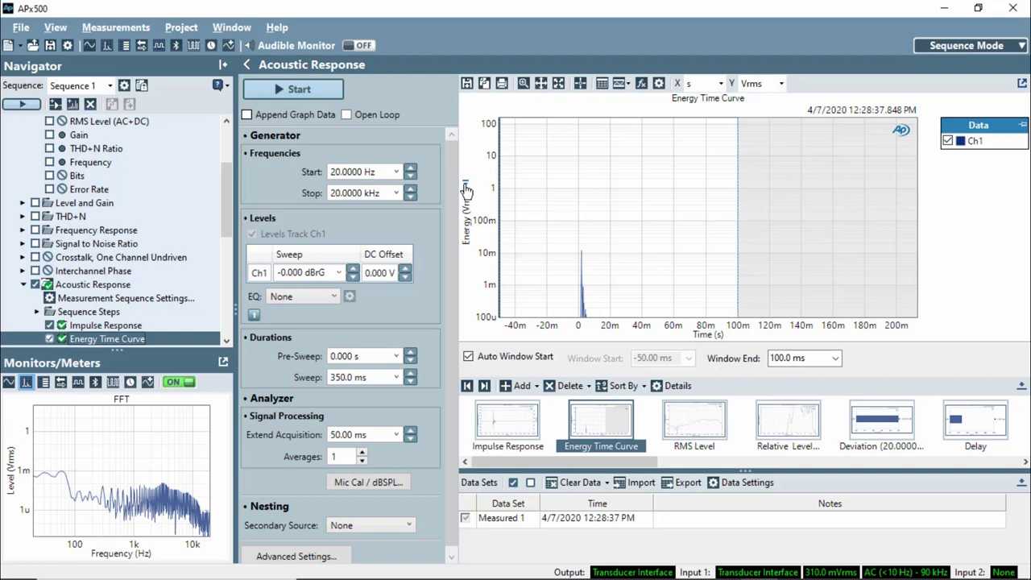
Autoscale the Energy Time Curve level axis, check its Y unit, and go to Signal Path Setup's sequence settings
right_click(465, 190)
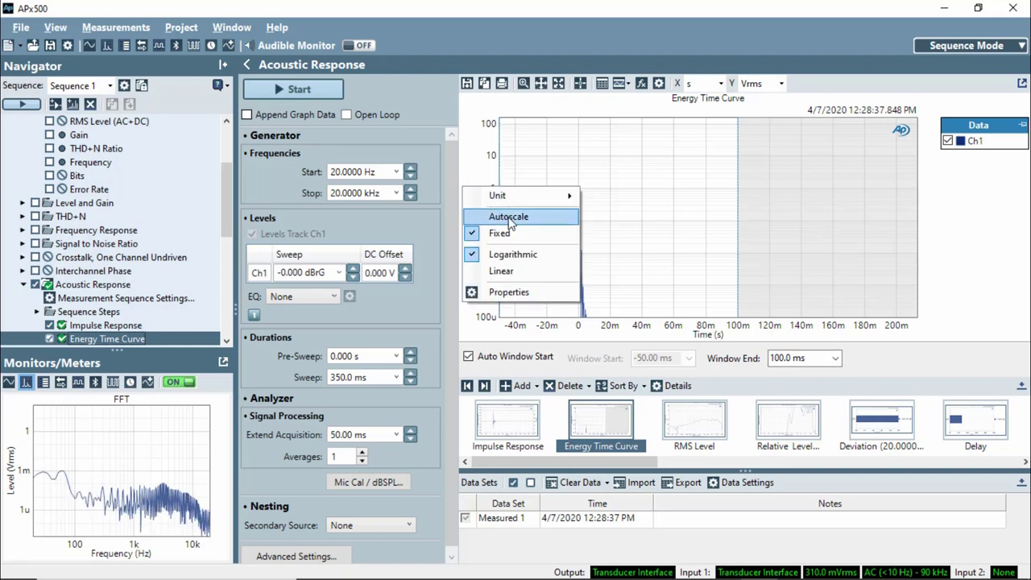
click(512, 253)
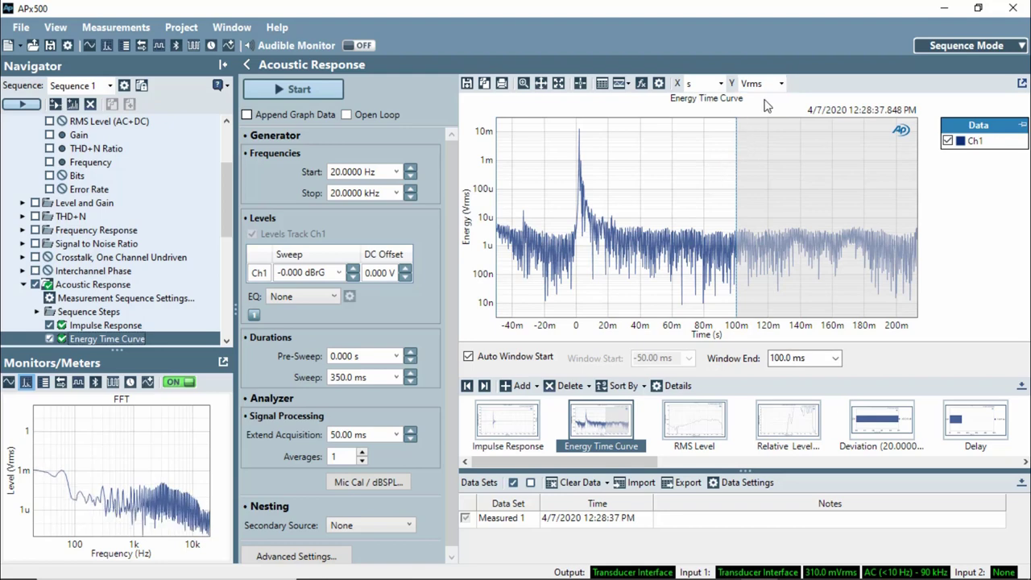
click(785, 83)
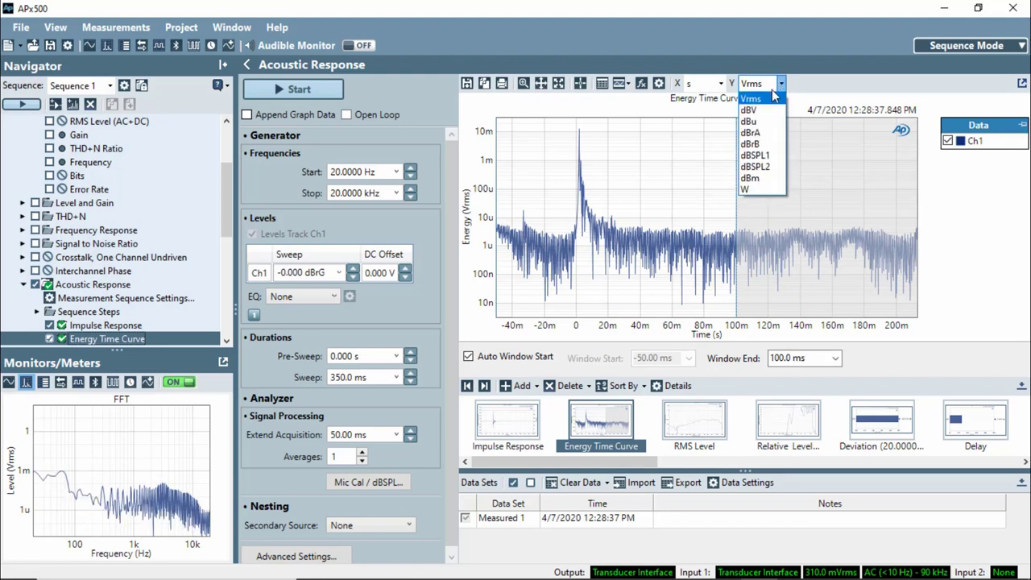
click(755, 155)
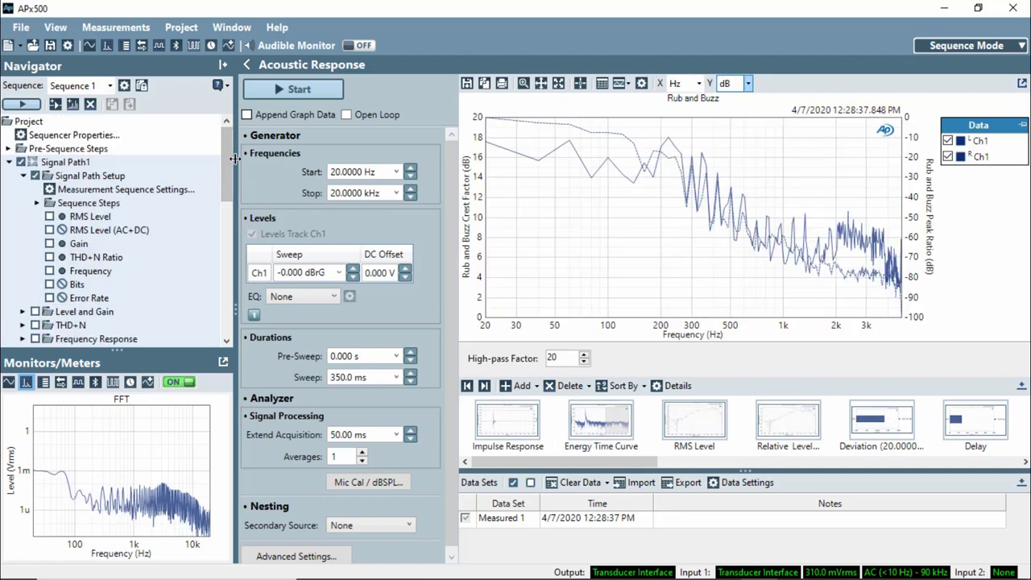
click(58, 161)
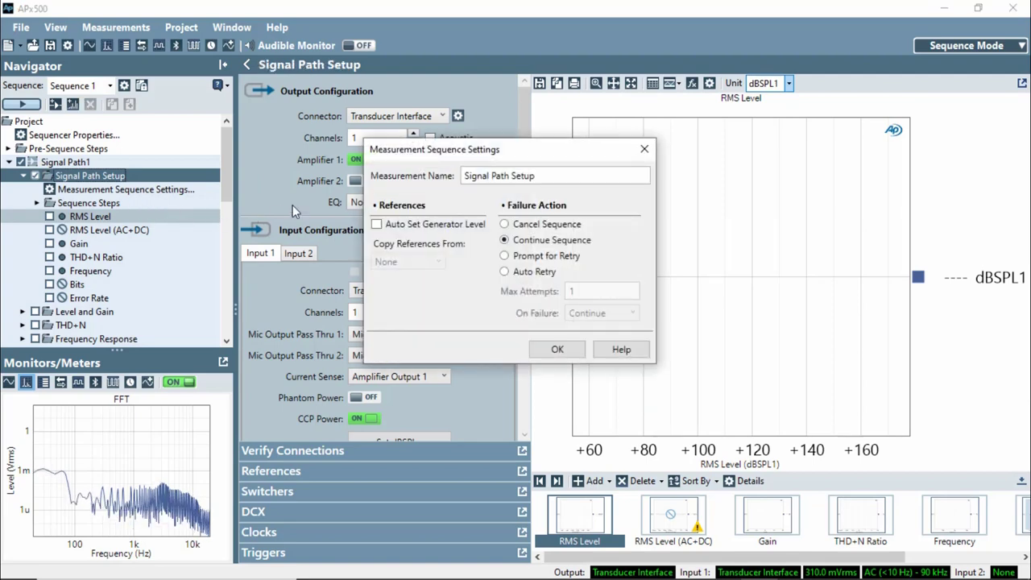
Enable Auto Set Generator Level in Signal Path Setup and rerun the sequence for fresh results
click(375, 224)
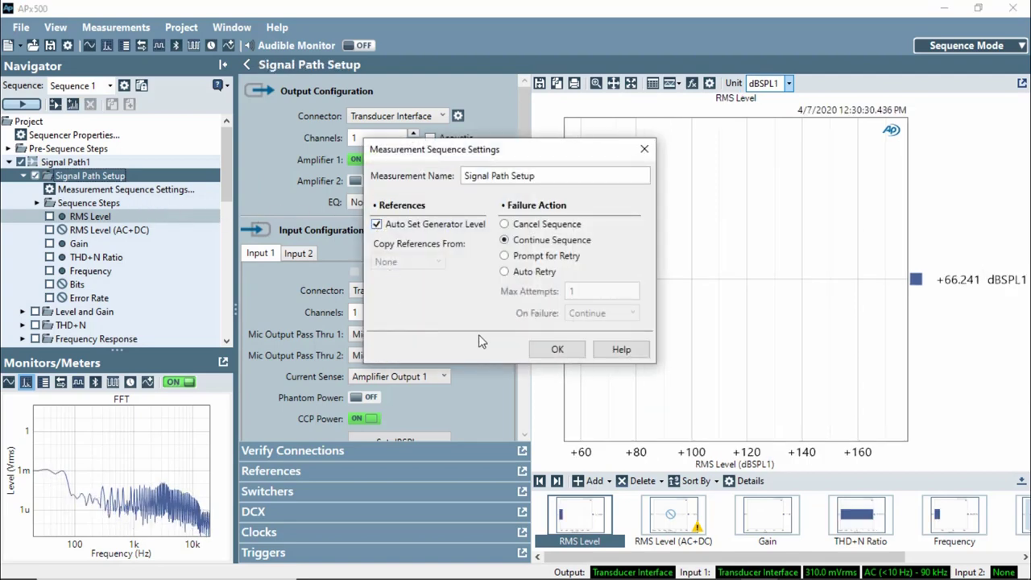
click(557, 349)
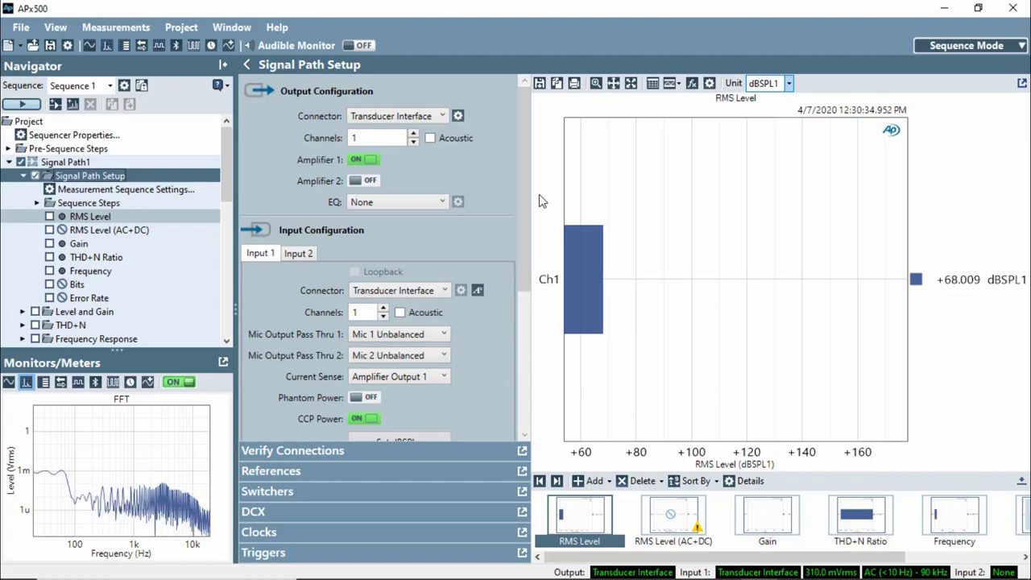
click(21, 104)
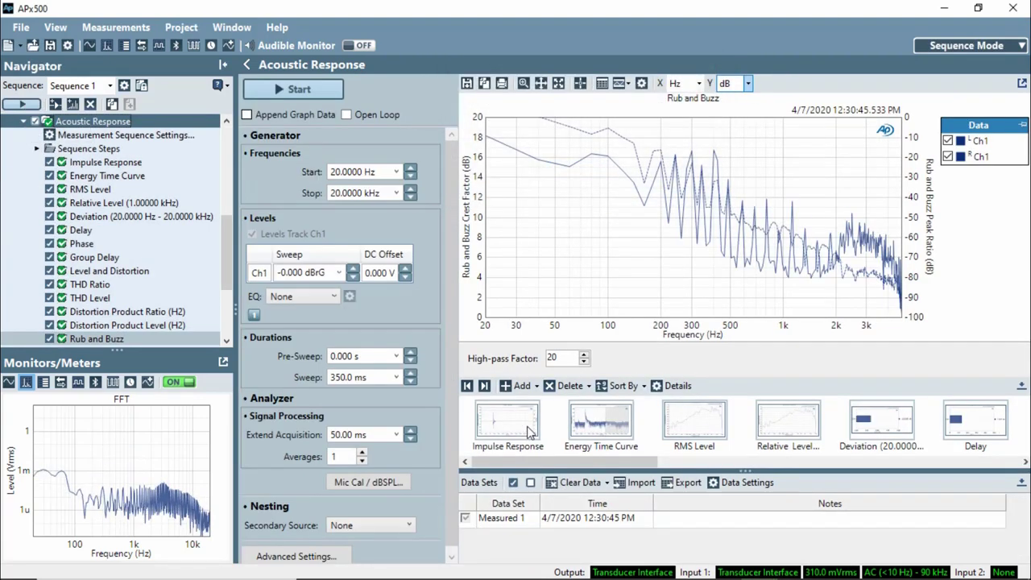
Review the new run's Impulse Response, Energy Time Curve and RMS Level frequency response in dBSPL
click(694, 422)
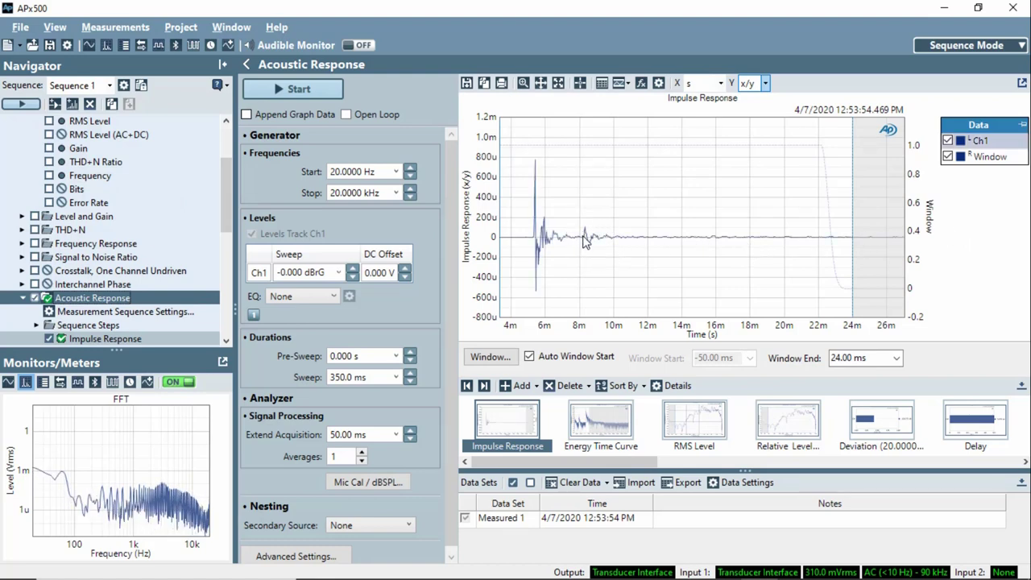
mouse_move(669, 236)
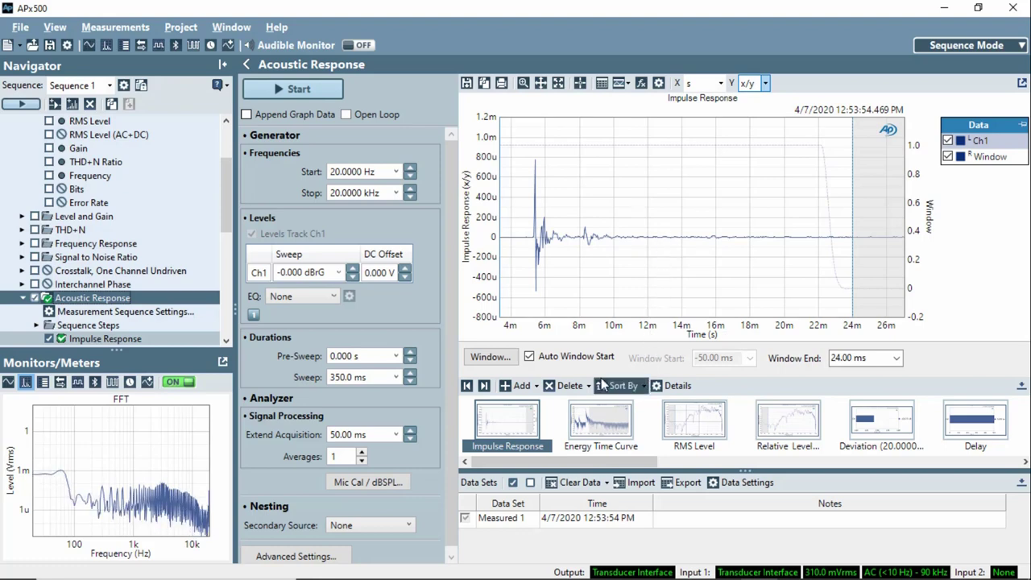
click(601, 421)
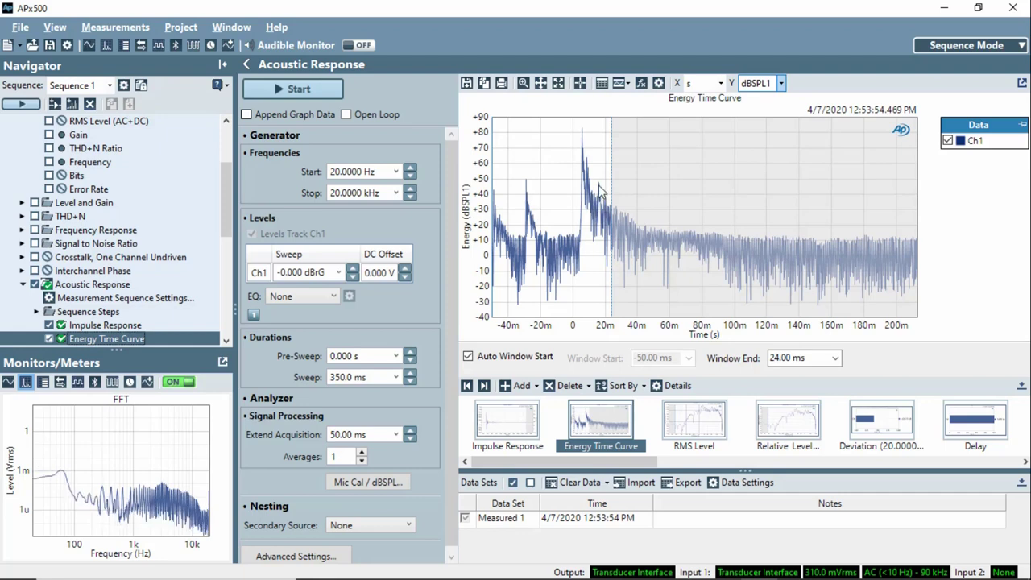
mouse_move(696, 434)
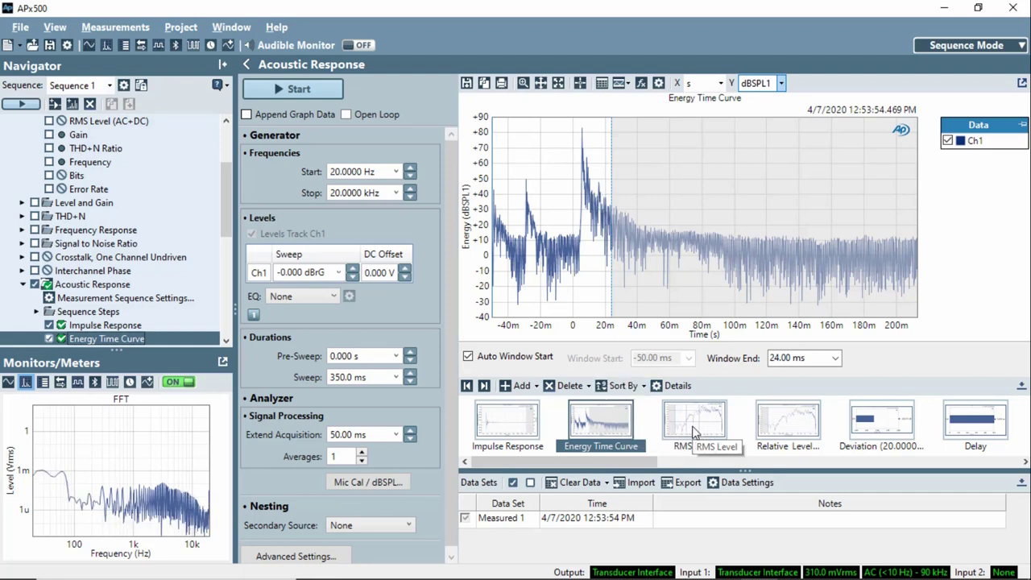
click(694, 421)
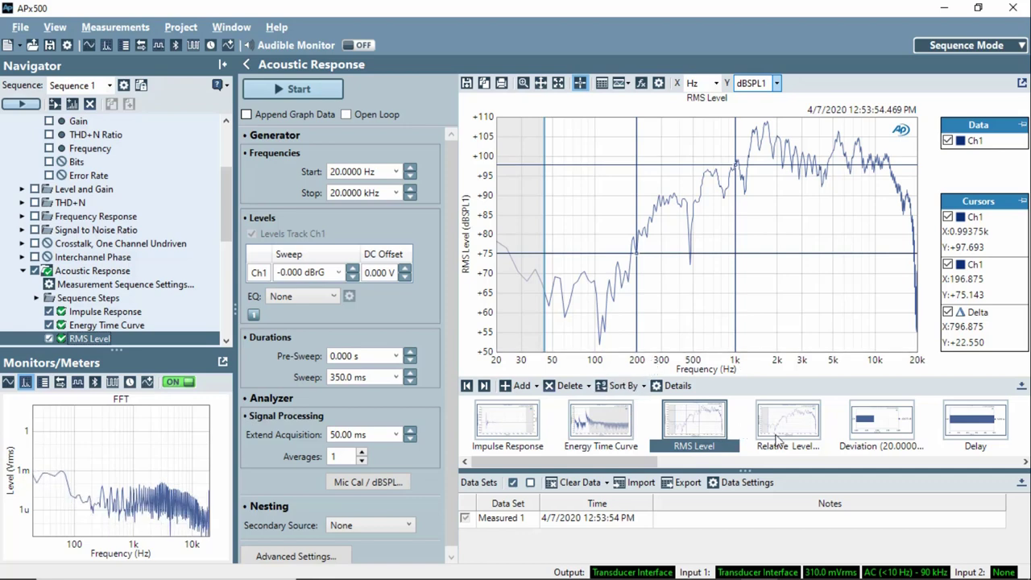
mouse_move(588, 423)
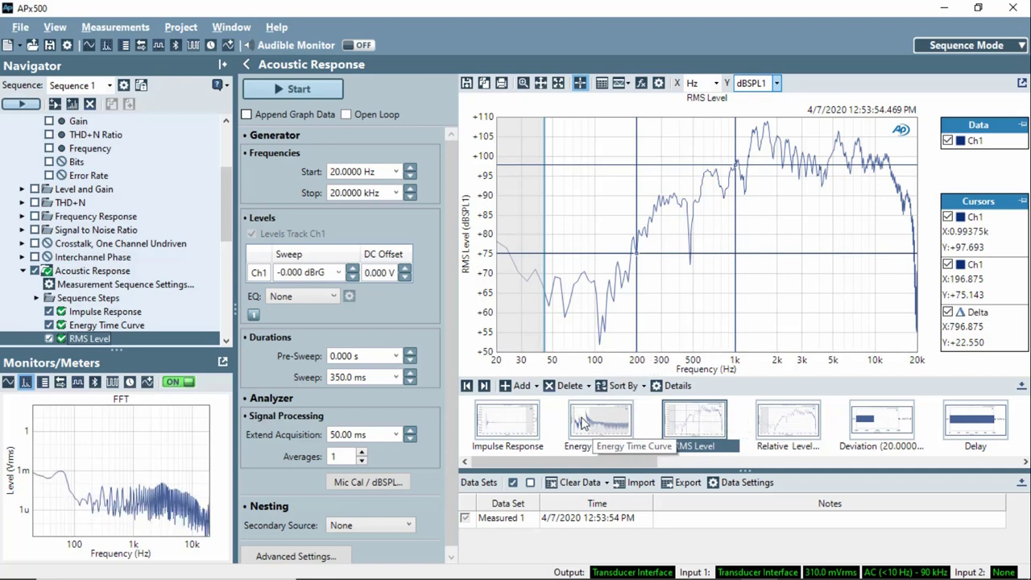
Shorten the impulse response window end to about 7.5 ms and confirm the smoother gated RMS Level curve
click(506, 423)
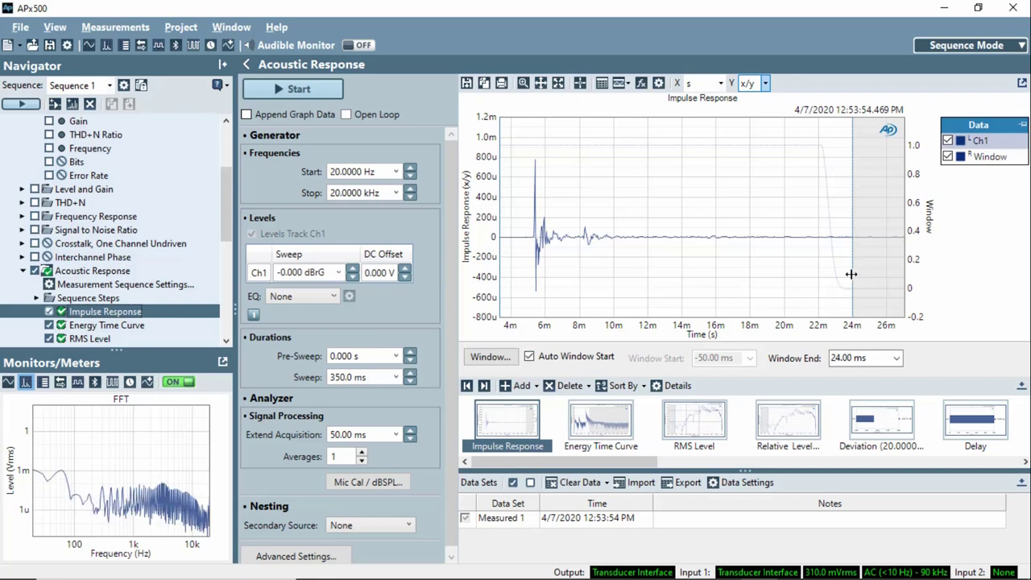
mouse_move(598, 282)
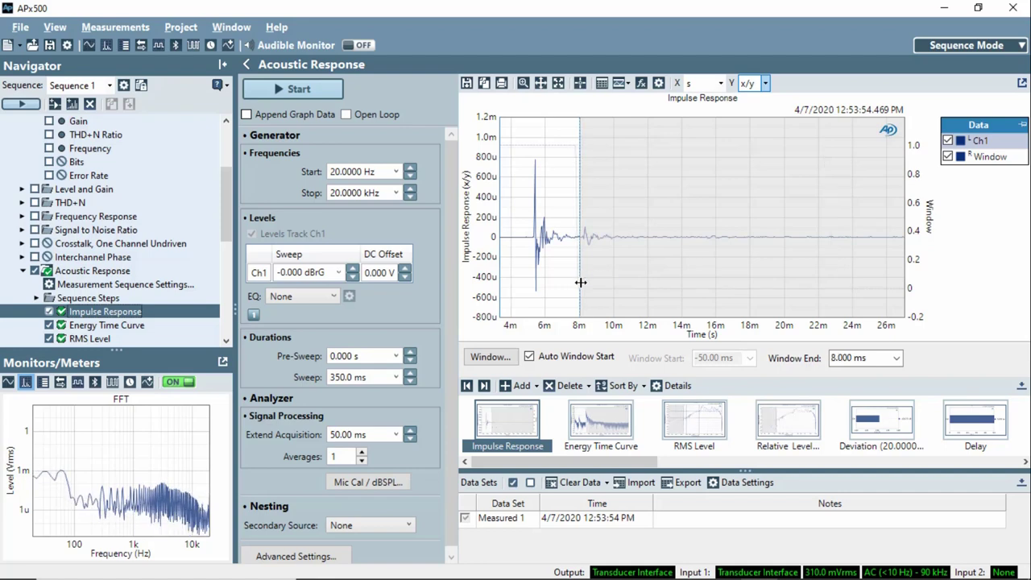
click(693, 420)
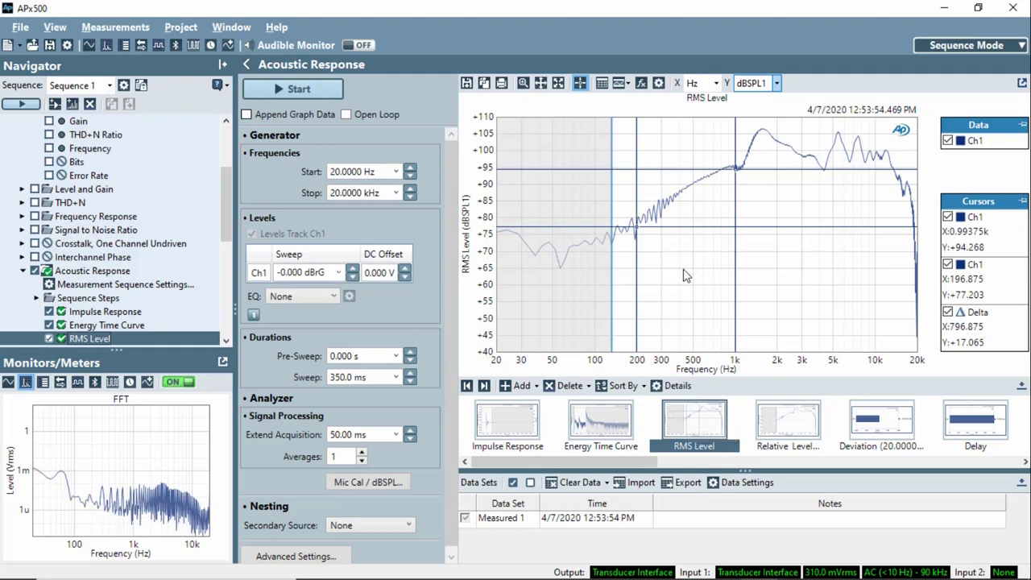
click(600, 420)
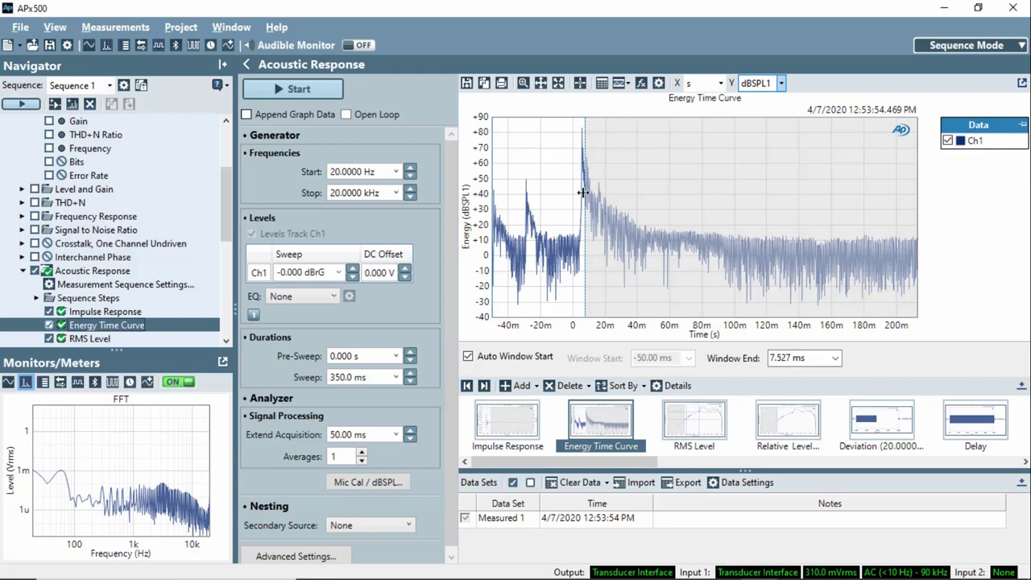
click(507, 420)
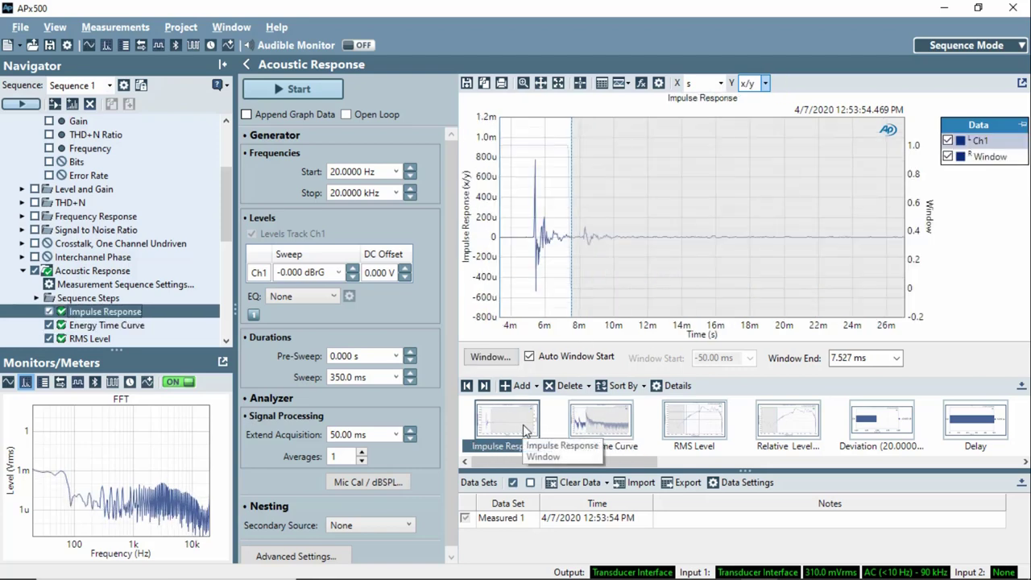
click(694, 421)
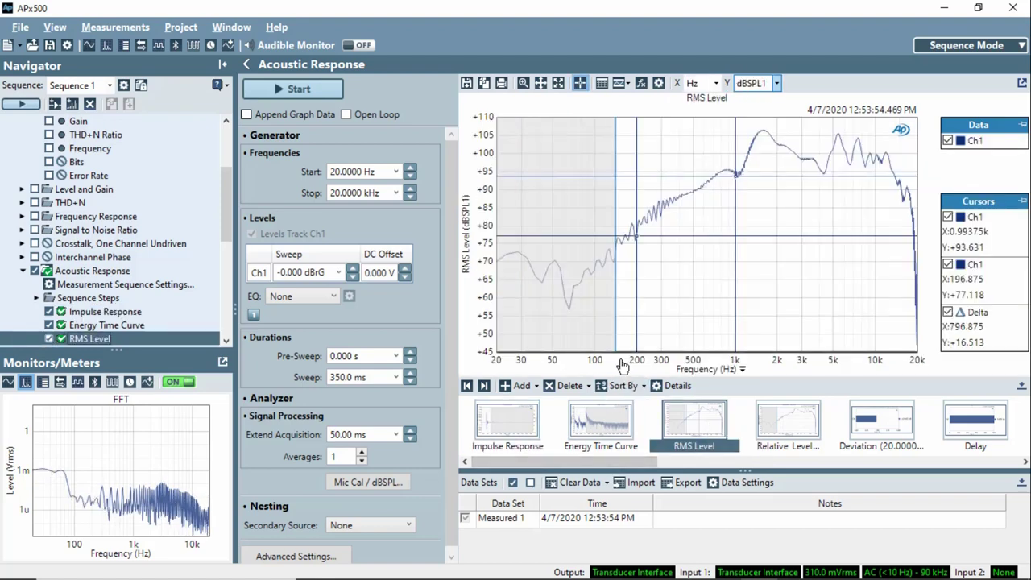
mouse_move(620, 364)
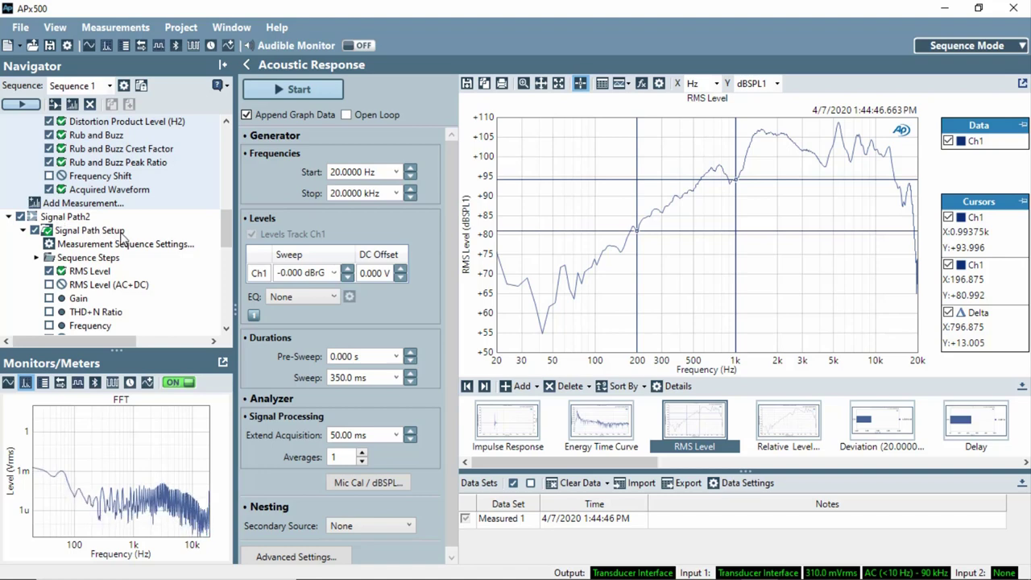
Scroll the Navigator down to the Loudspeaker Production Test measurement and its RMS Level graph
scroll(down, 3)
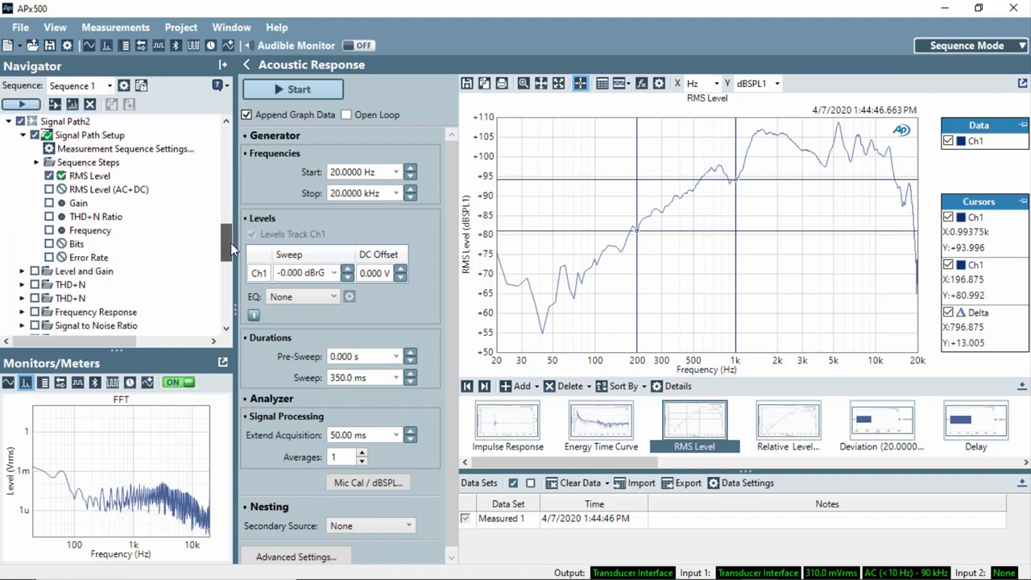
scroll(down, 3)
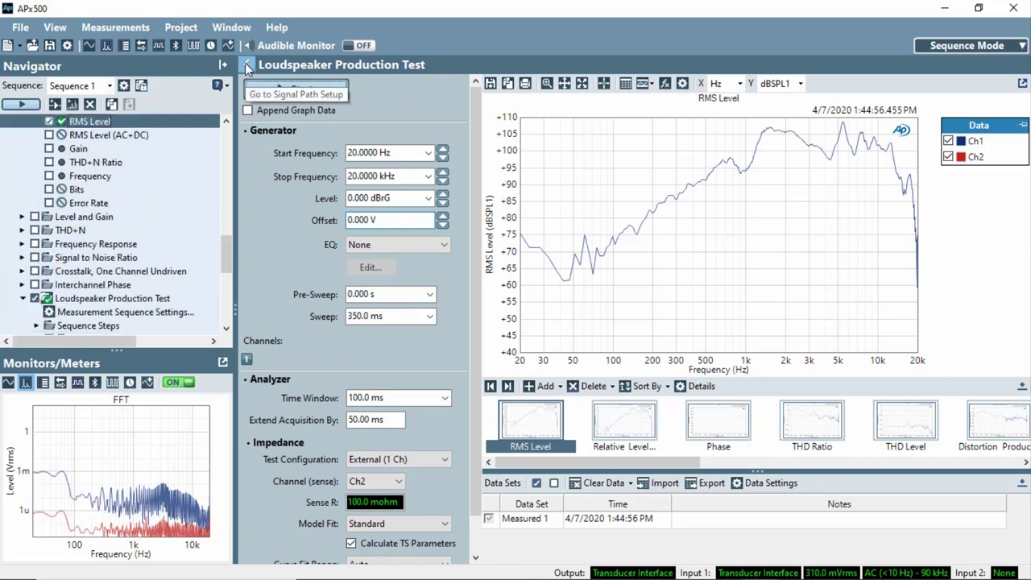
Return to Signal Path Setup and bring up the Add Measurement list with Acoustic Response first
click(247, 67)
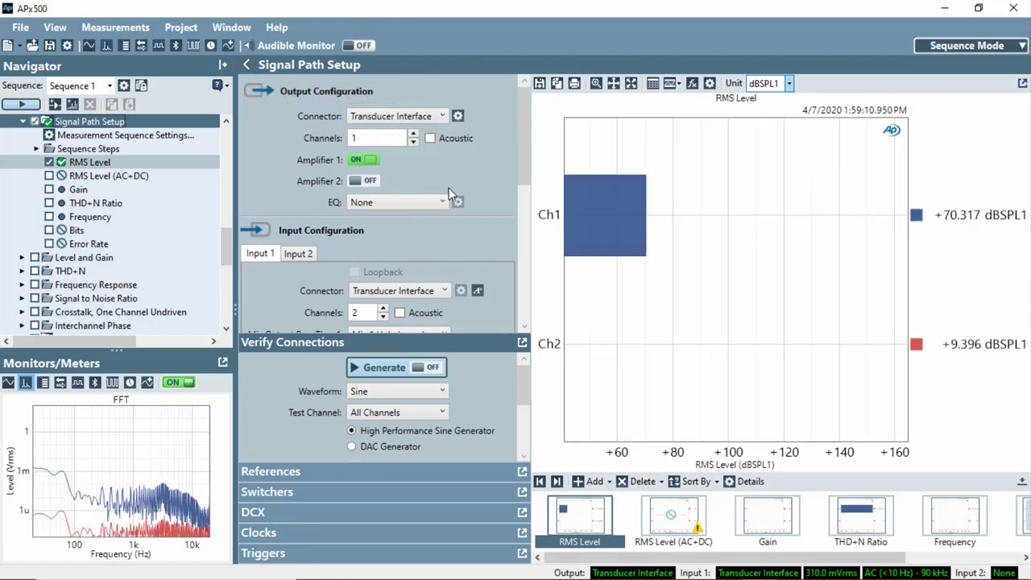
scroll(down, 3)
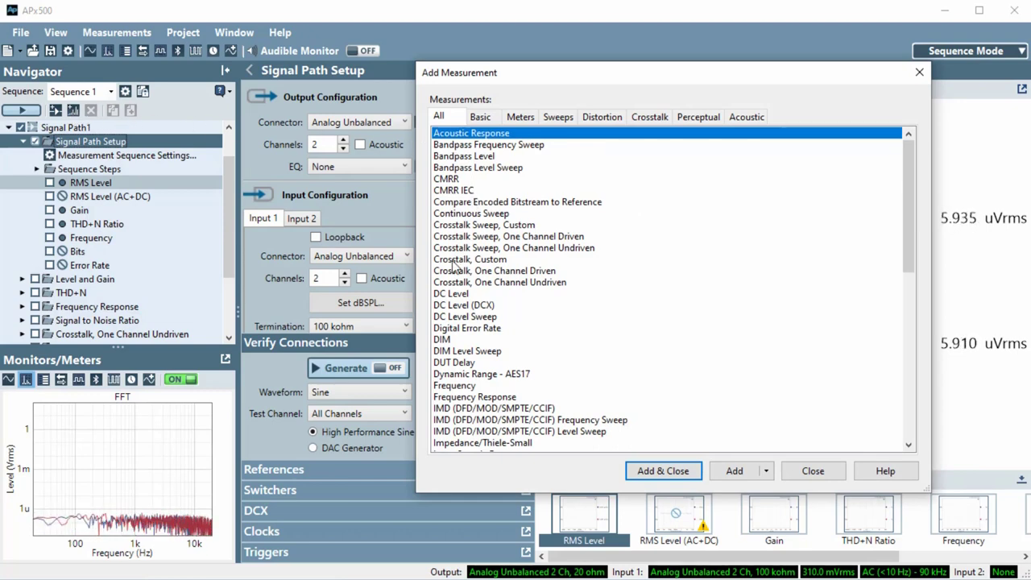
Add DUT Delay and Acoustic Response measurements to the sequence and return to Signal Path Setup
click(454, 362)
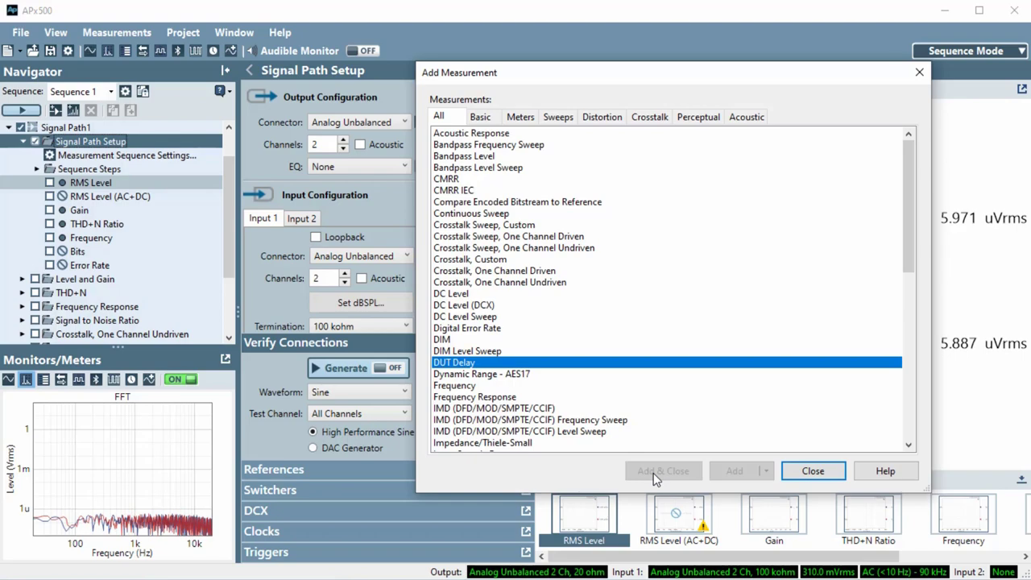
click(663, 471)
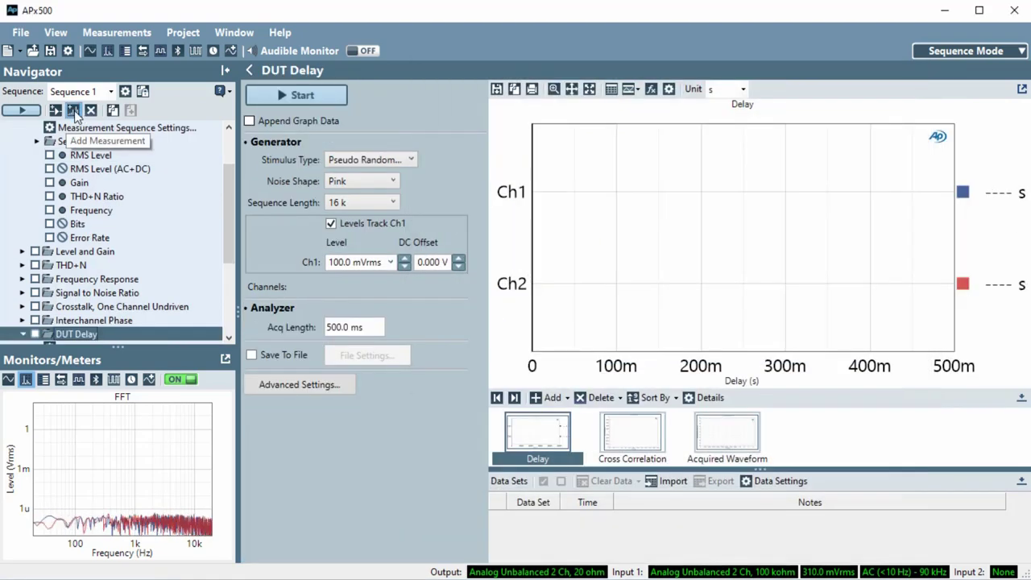
click(72, 110)
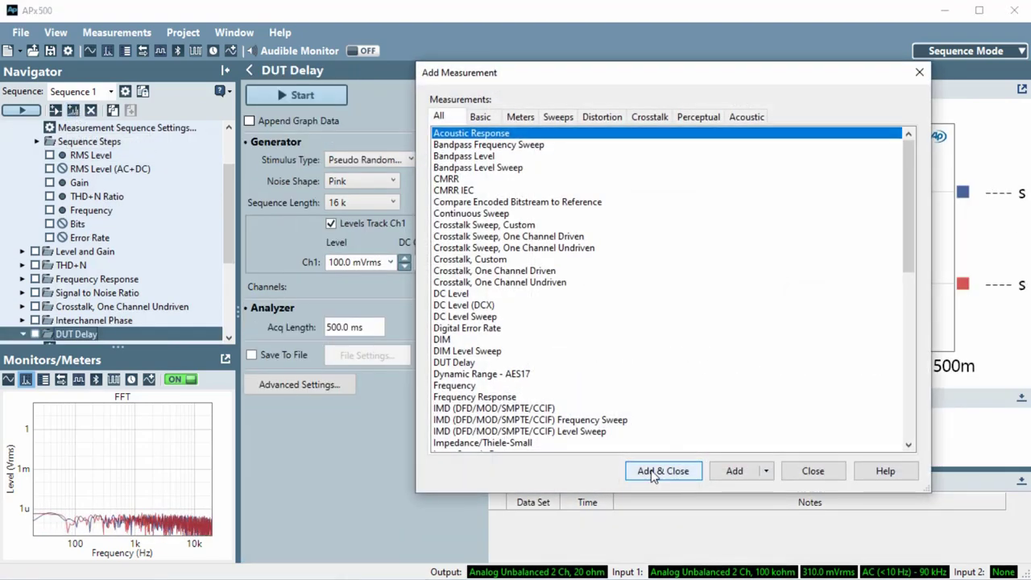
click(663, 470)
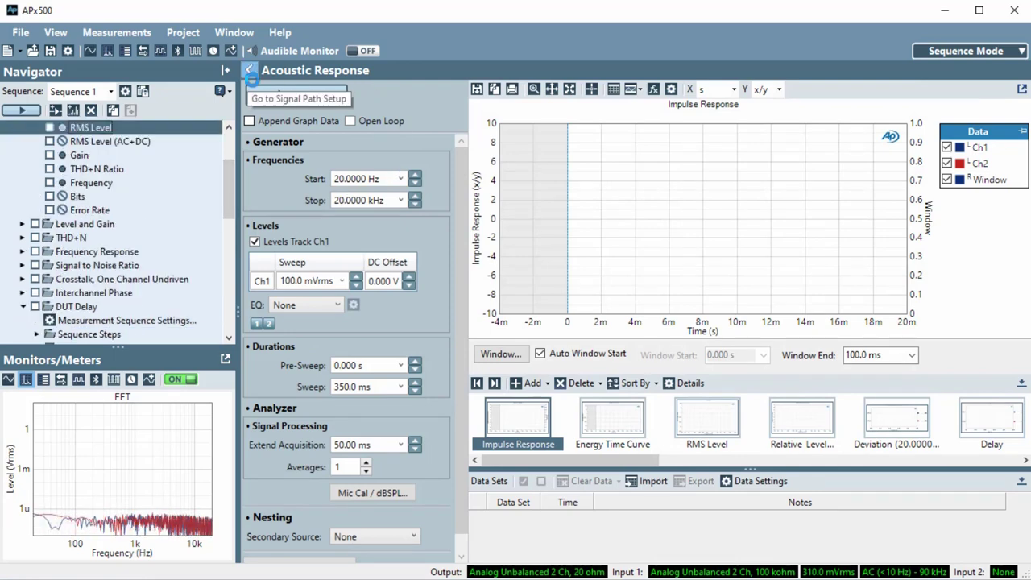
click(256, 70)
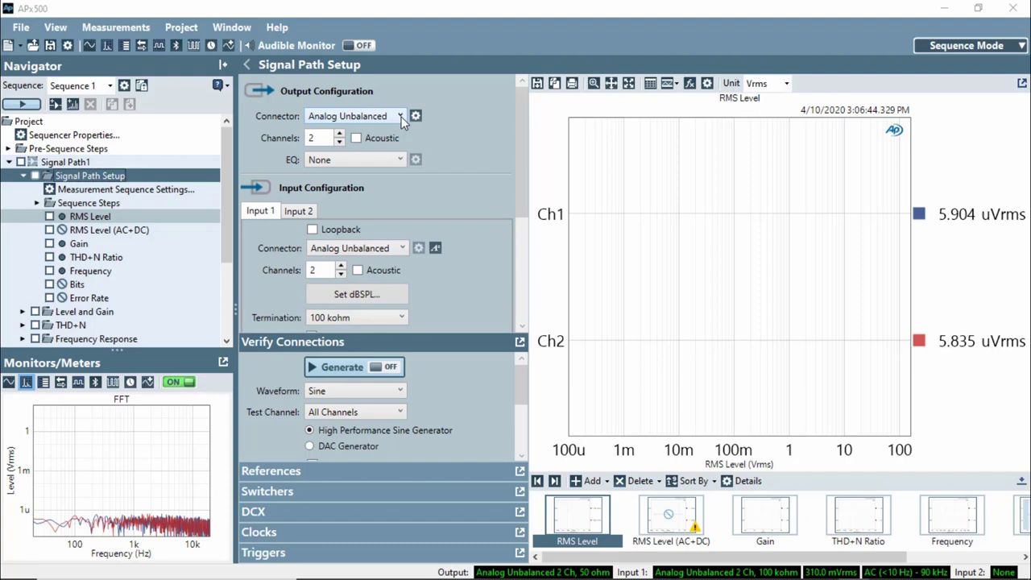
Set the output connector to Bluetooth and start a Bluetooth device scan
click(401, 116)
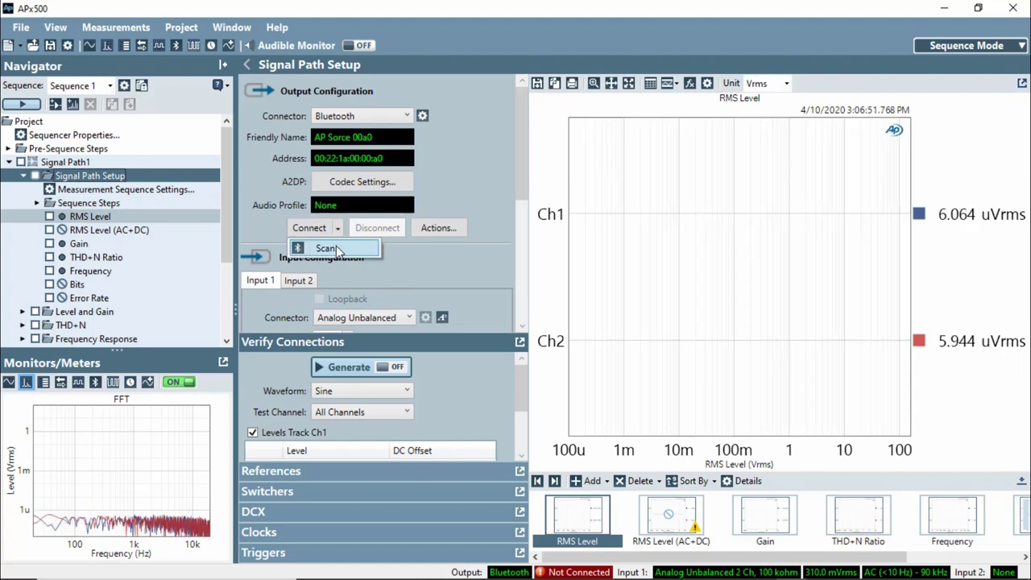
click(326, 247)
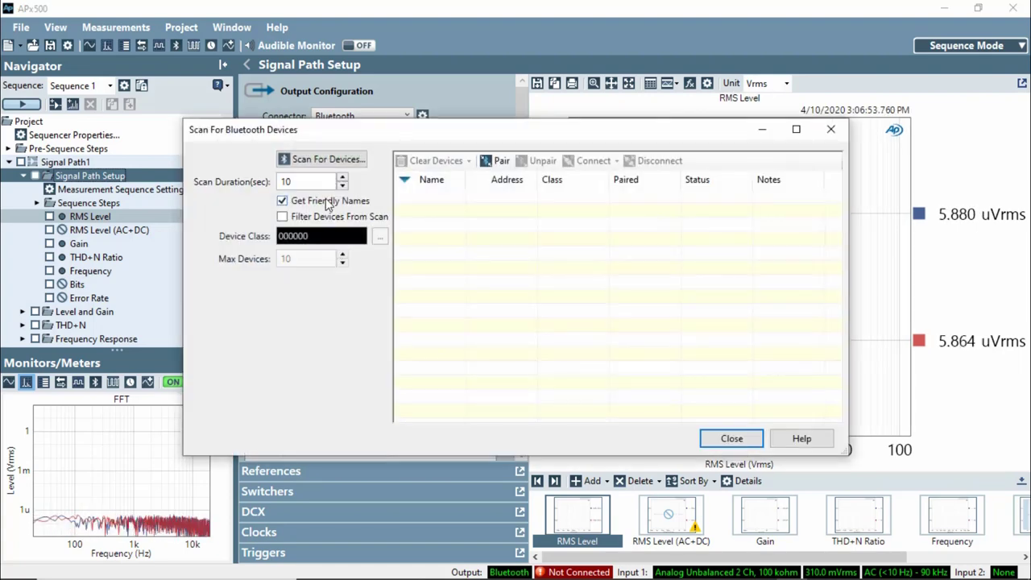
Scan for devices, pair the UE BOOM 2 speaker, and close the Bluetooth scan window
click(323, 159)
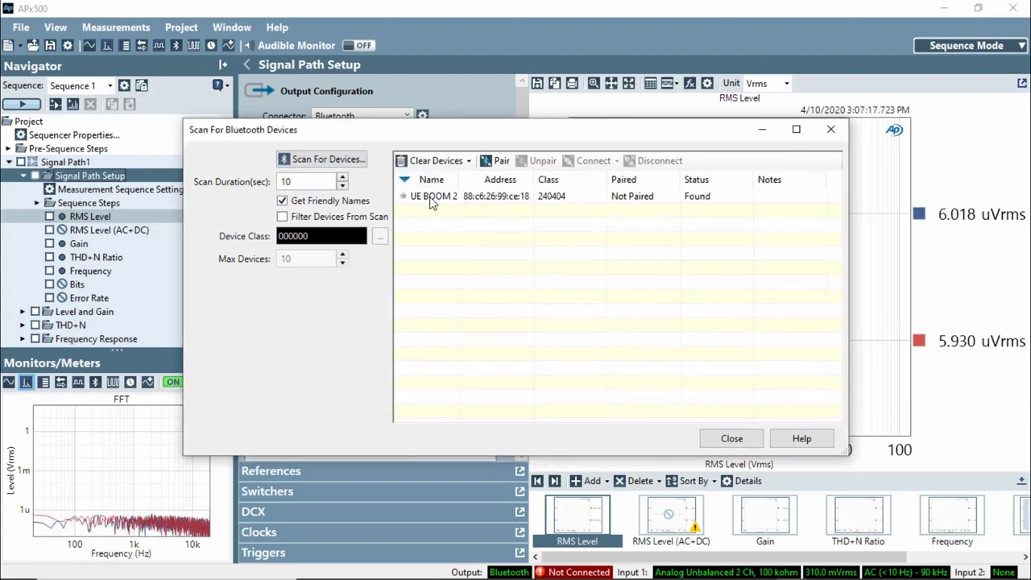
click(434, 196)
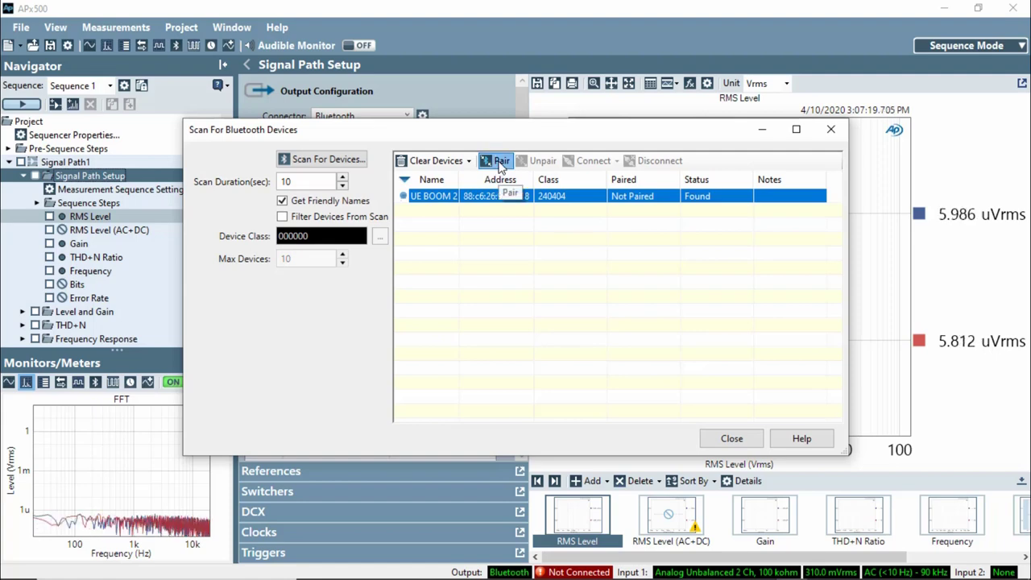
click(499, 160)
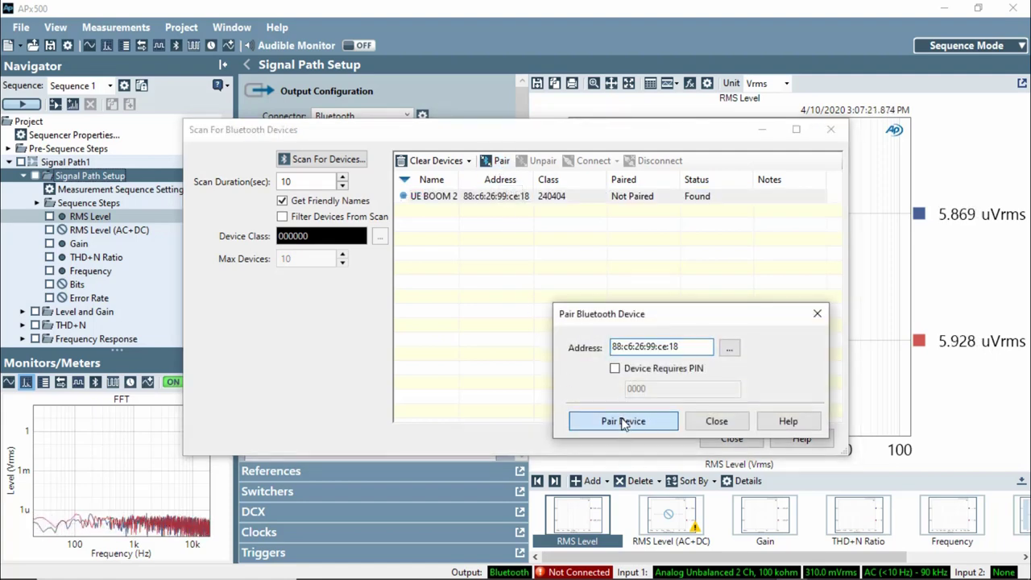
click(623, 421)
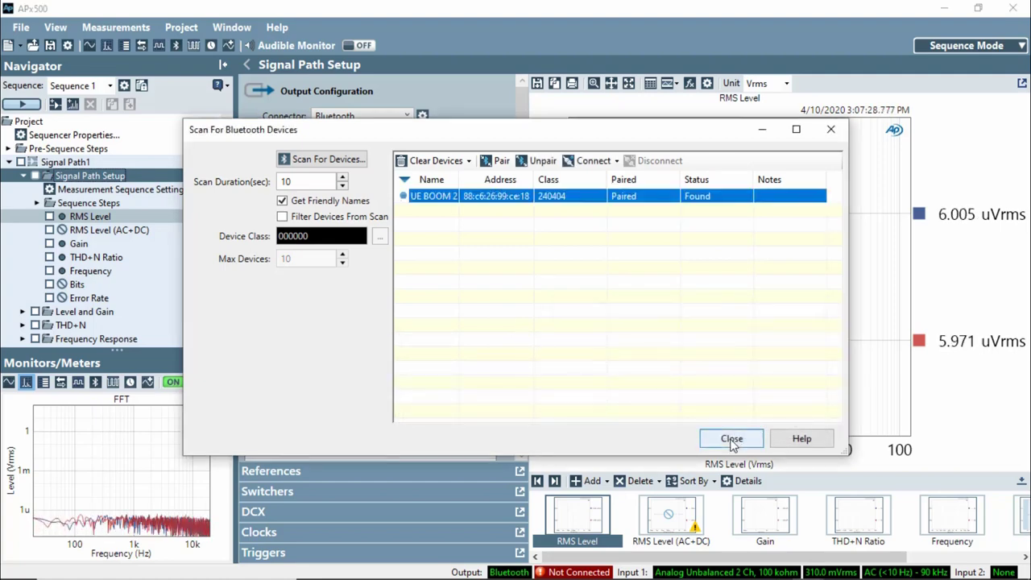
click(732, 438)
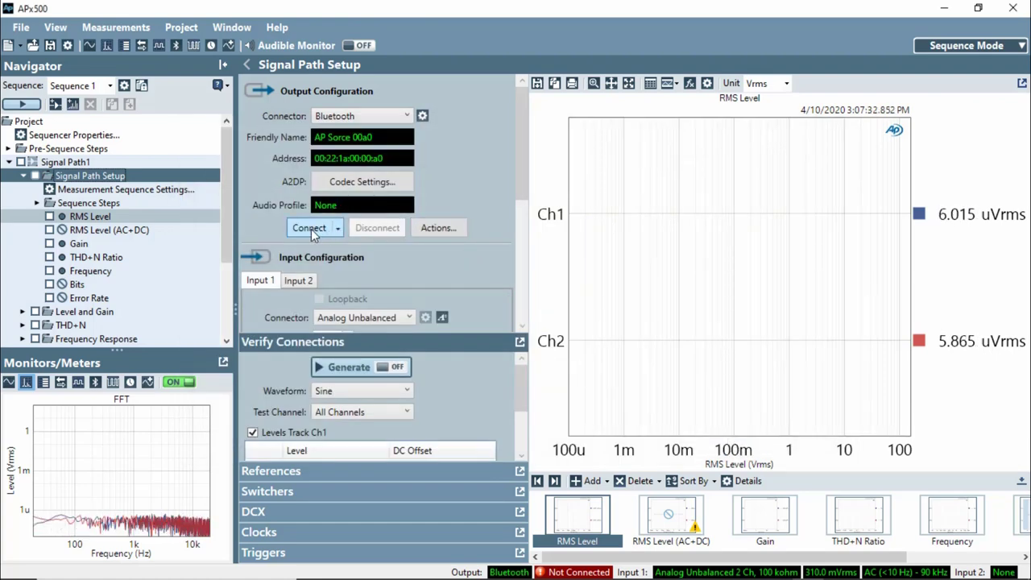
Connect the Bluetooth output to the UE BOOM 2 using All Profiles
click(309, 227)
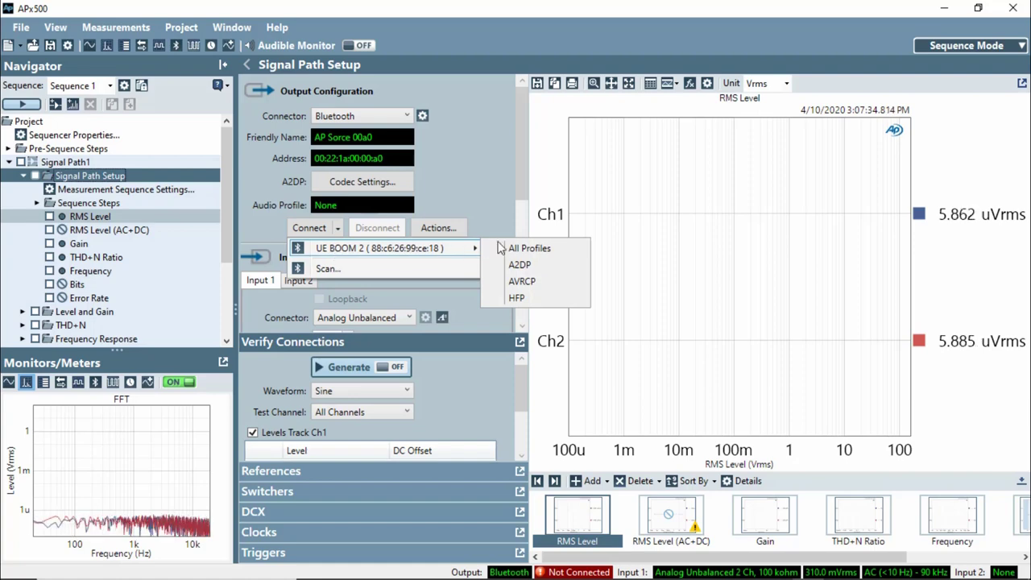
click(515, 265)
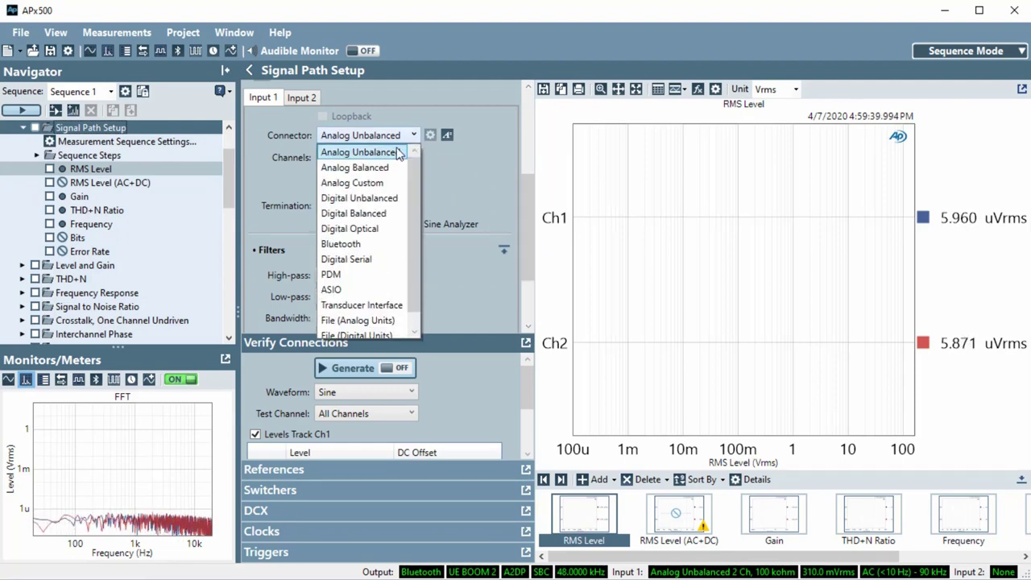
Use the Transducer Interface connector with 1 channel and CCP Power on, then go to Set dBSPL
click(362, 305)
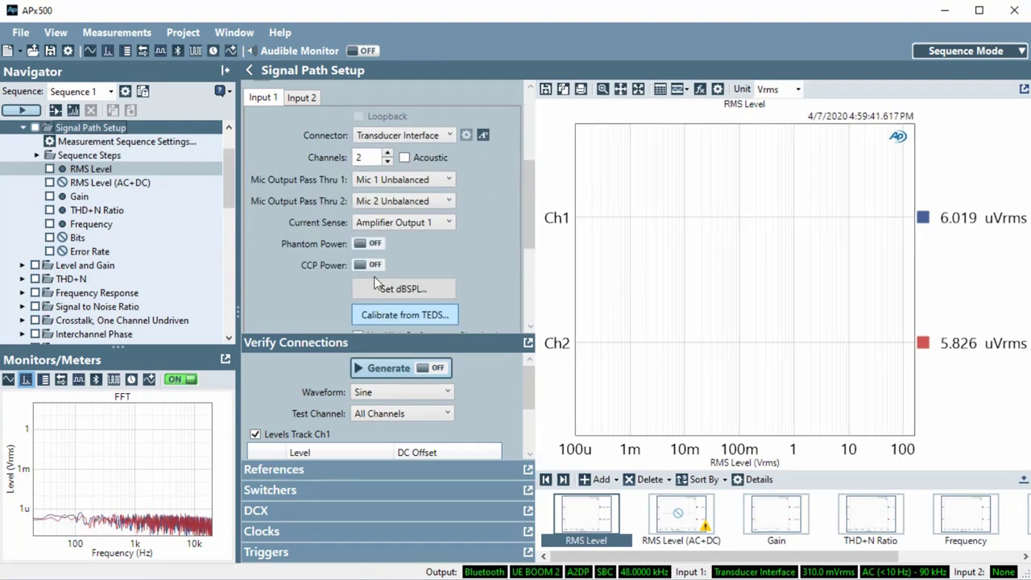
click(388, 162)
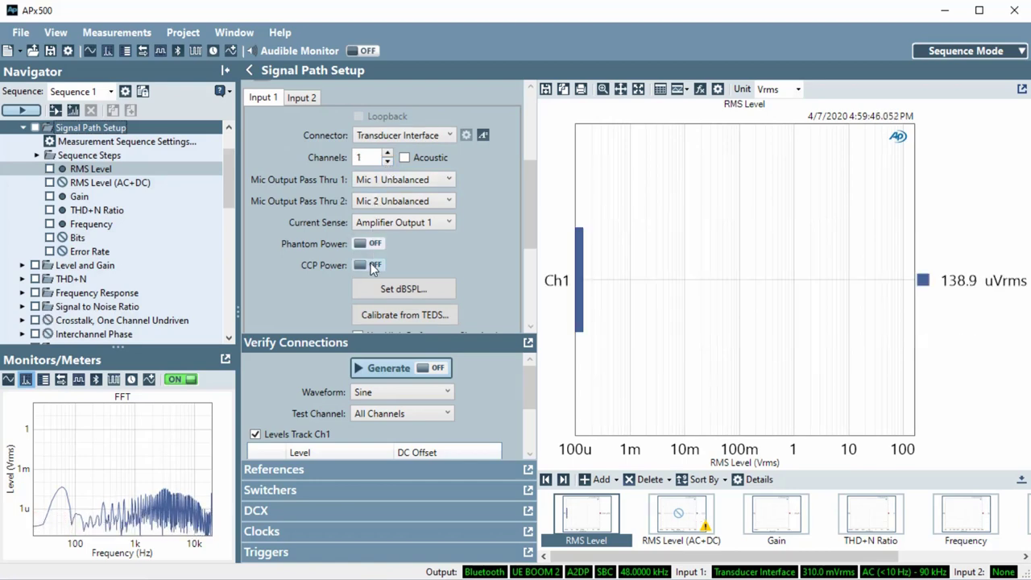
click(364, 264)
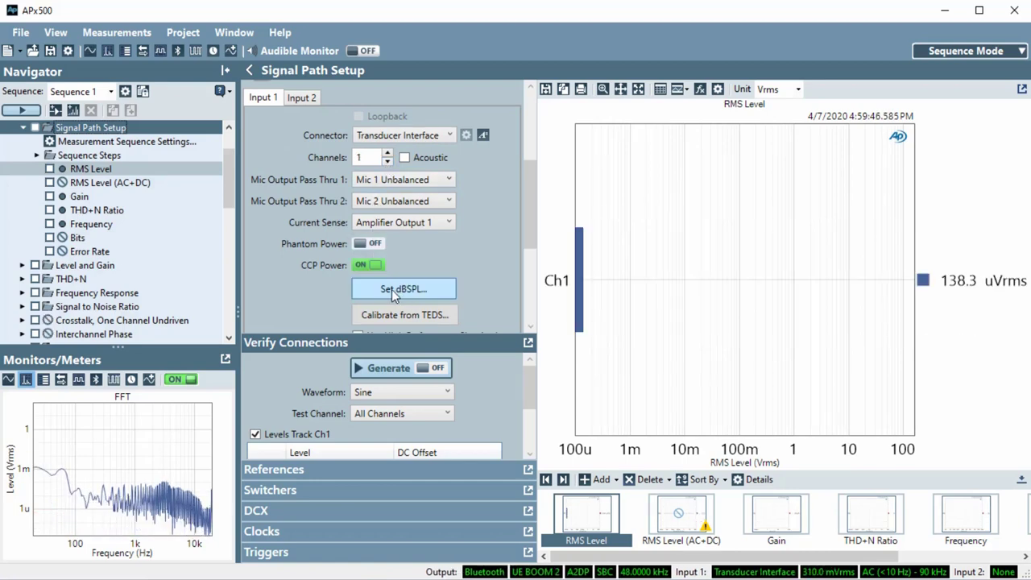
click(402, 288)
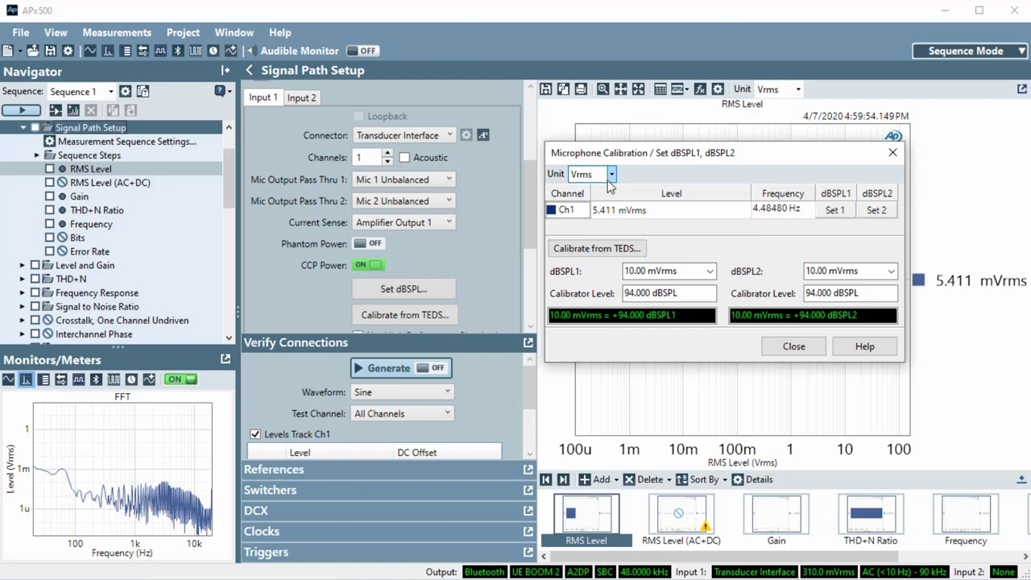
Start TEDS calibration and read the calibration data stored in the microphone
click(608, 174)
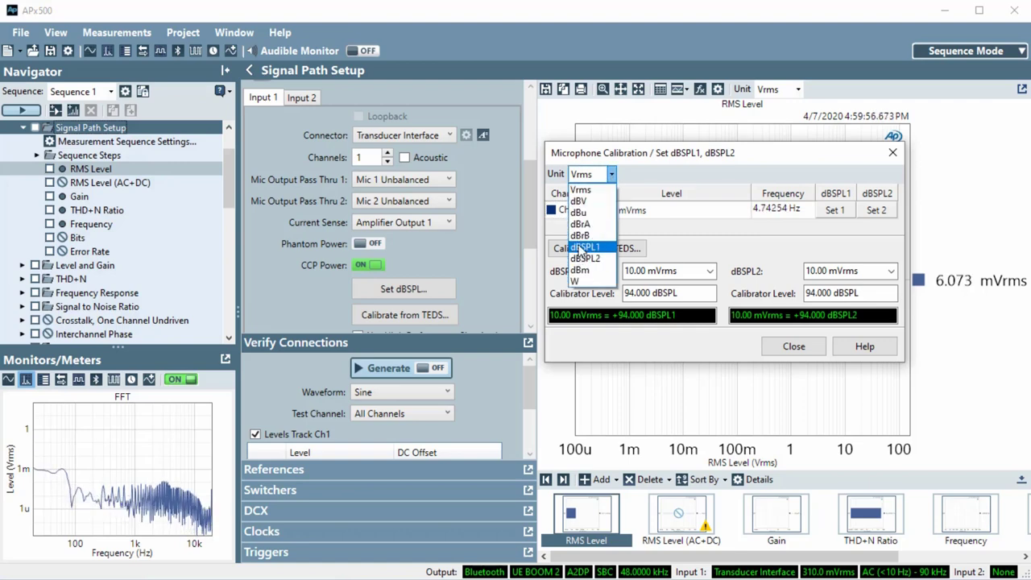
click(586, 248)
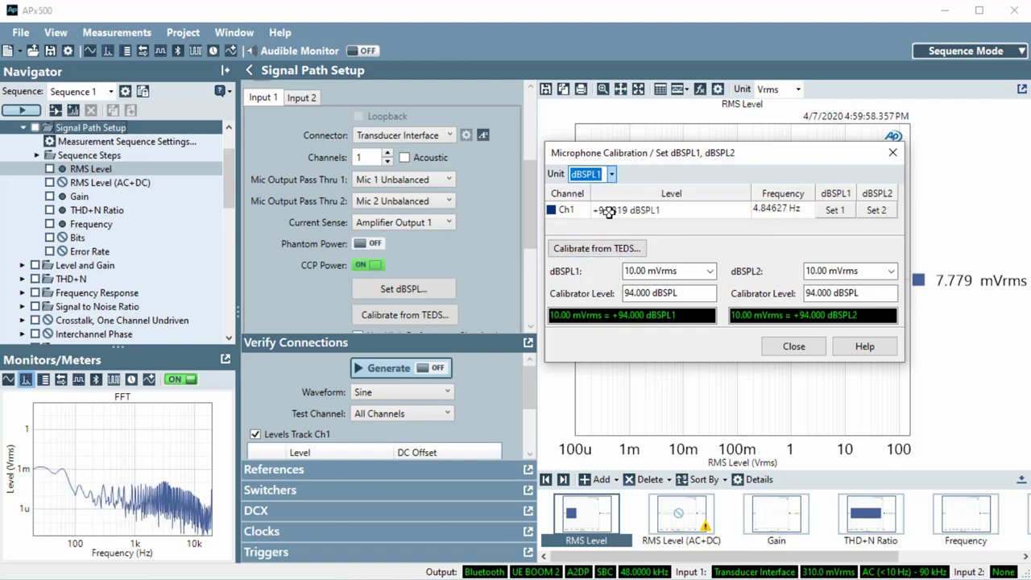
click(596, 248)
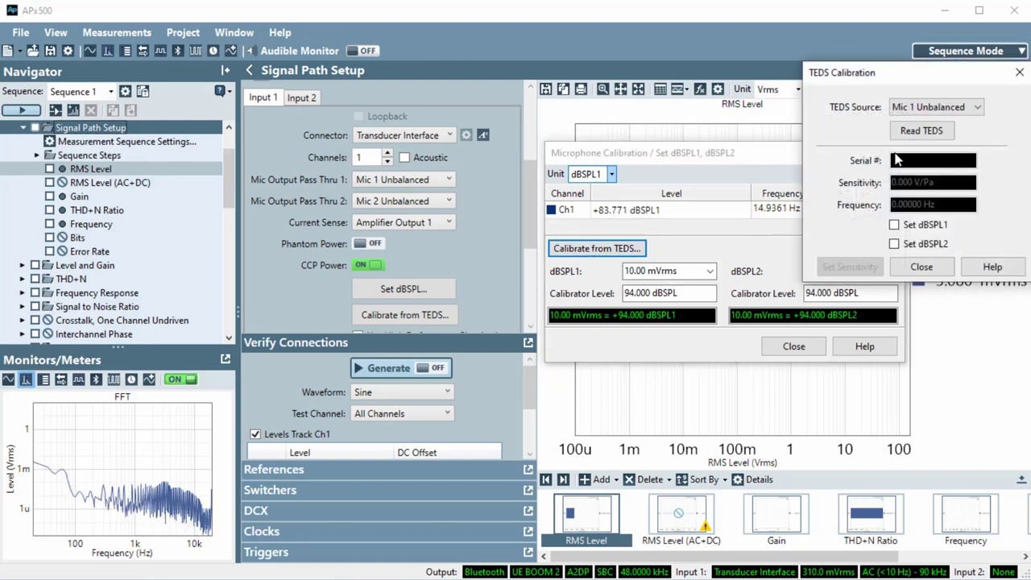
click(922, 130)
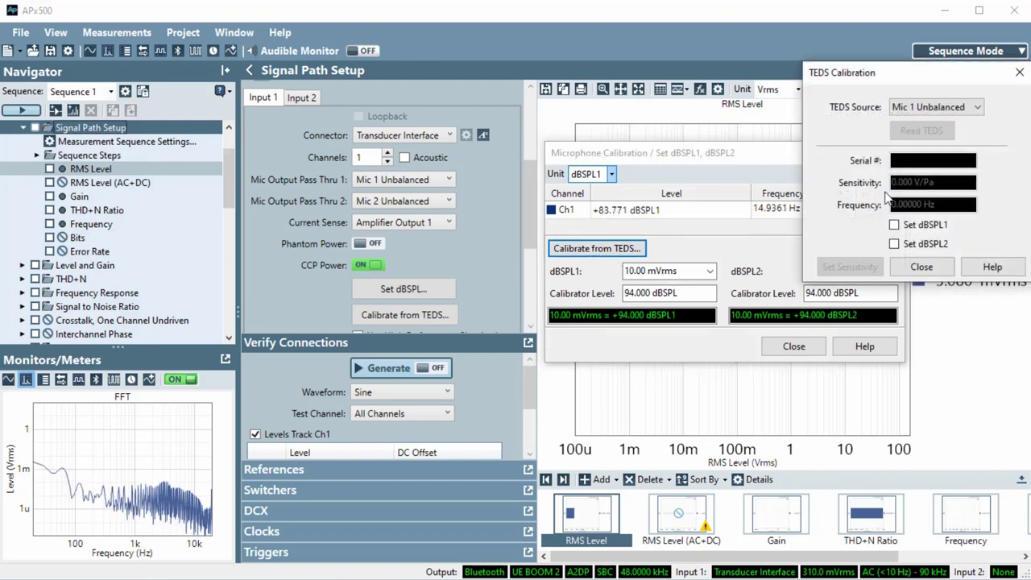
click(922, 130)
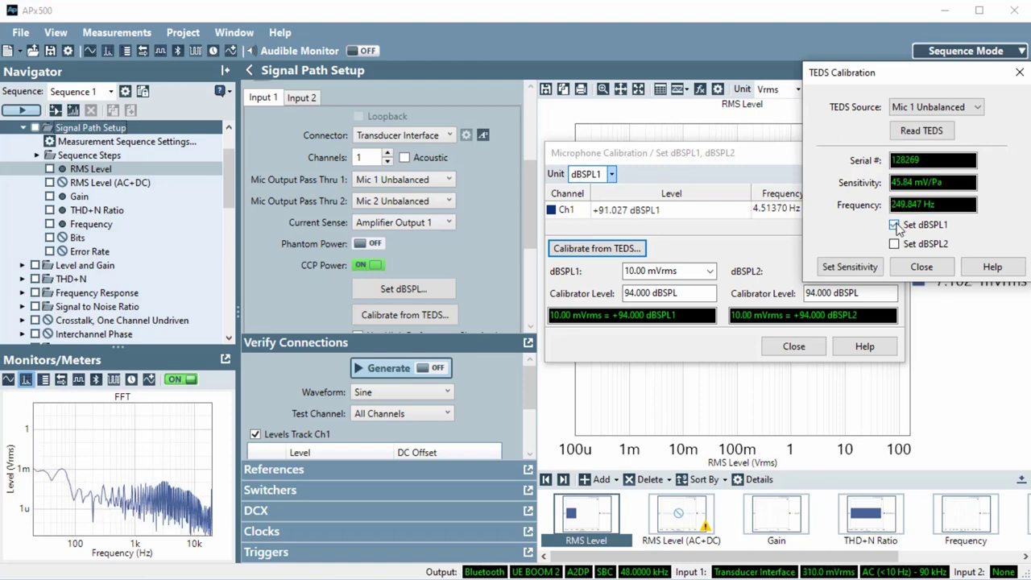
Apply the 45.84 mV/Pa TEDS sensitivity as dBSPL1 at 94 dBSPL and finish calibration
click(894, 225)
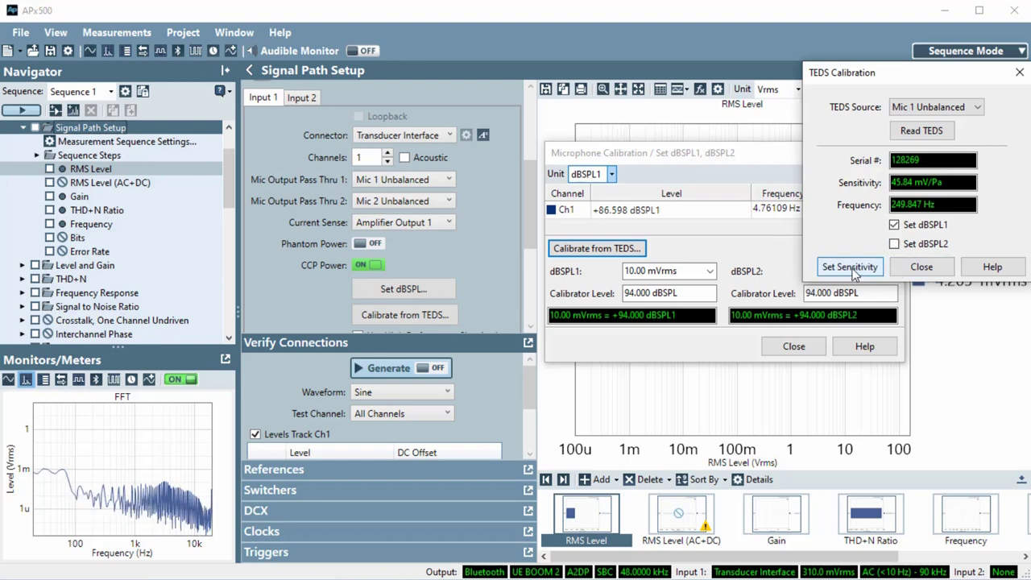
click(850, 266)
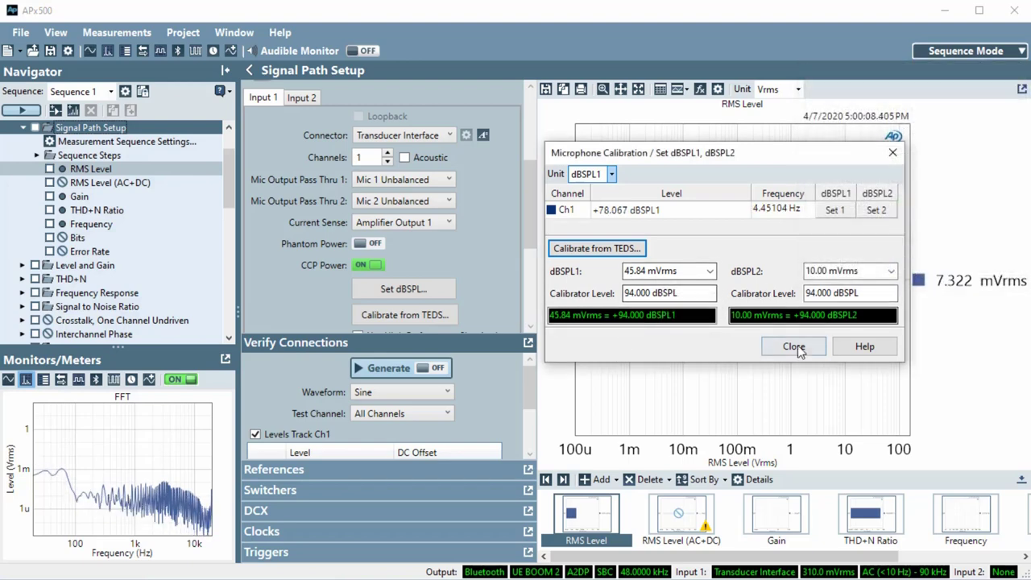
click(795, 347)
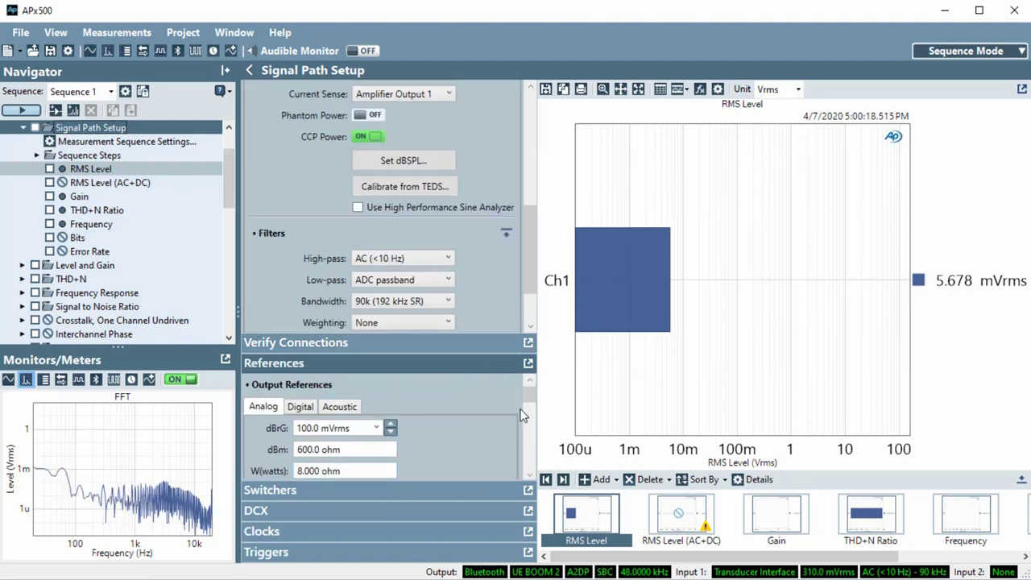
From the Digital references, run Auto Gen Level toward a +94 dBSPL1 target
click(300, 391)
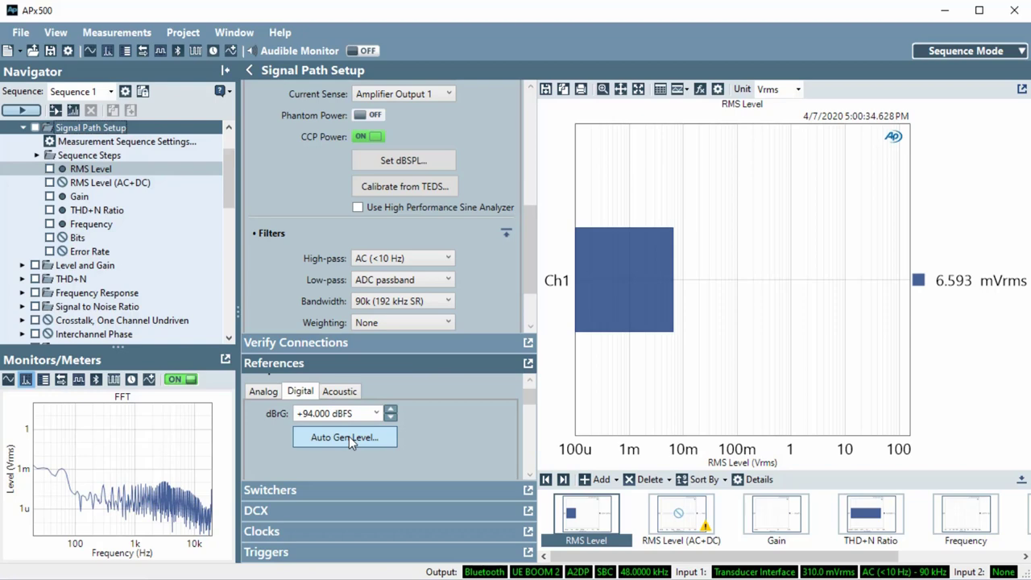
click(345, 437)
text(+94 dBSPL1)
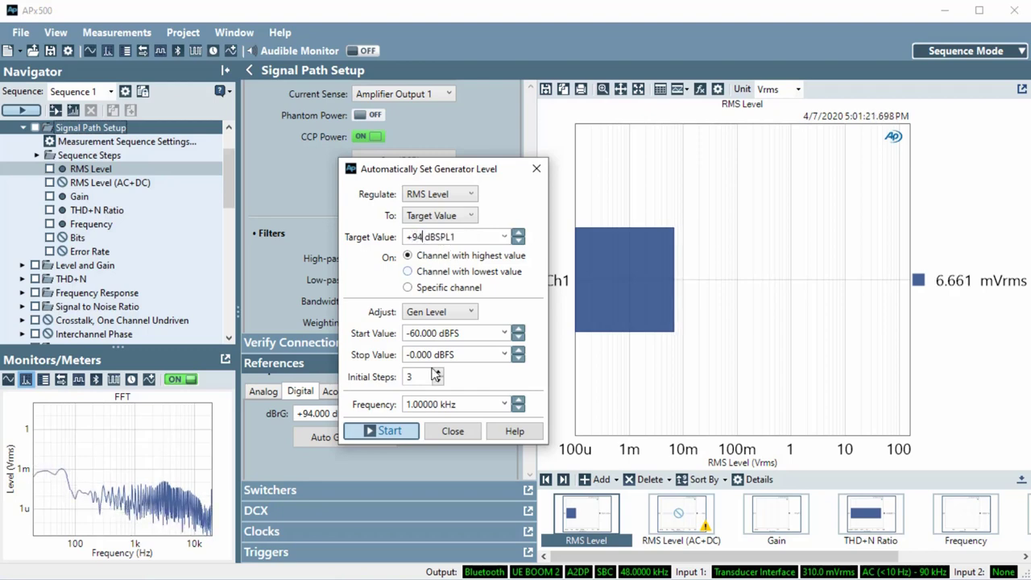
mouse_move(421, 384)
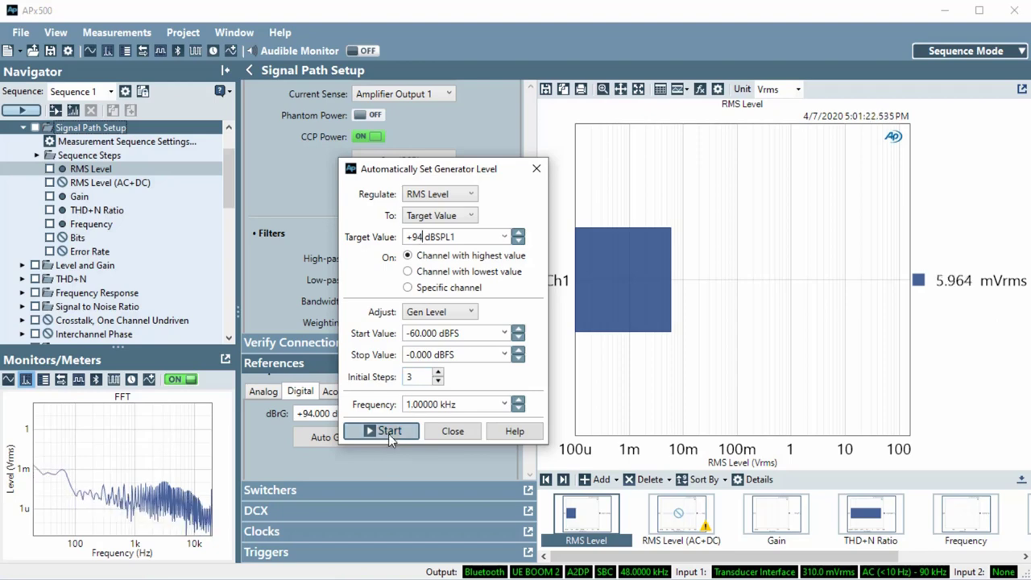
click(381, 431)
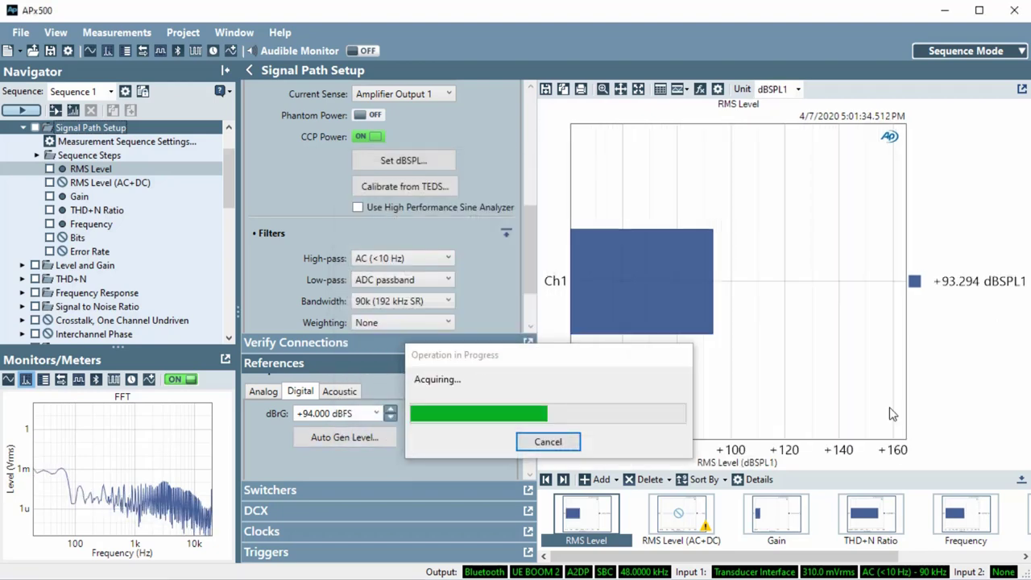
mouse_move(963, 295)
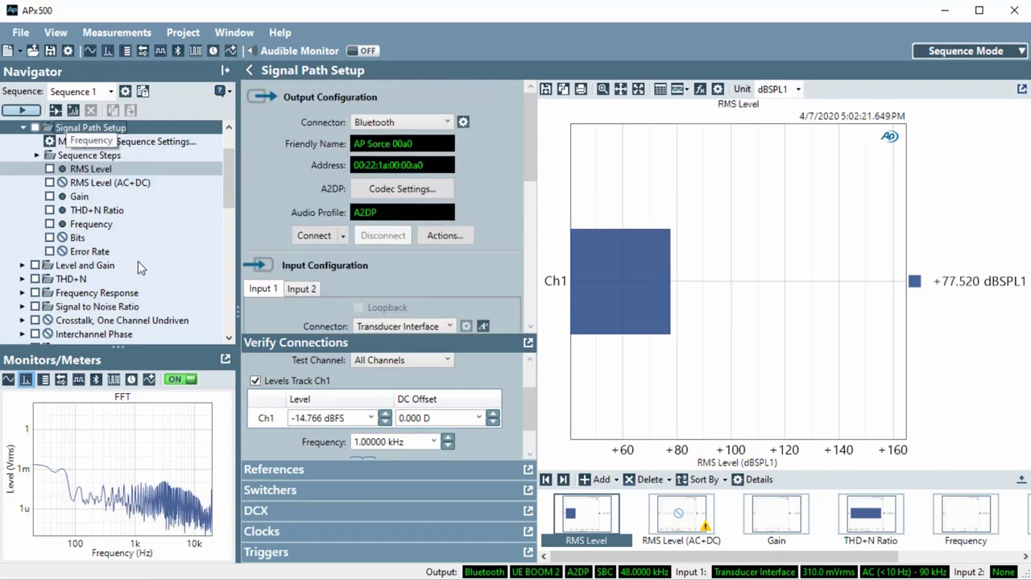
Run the sequence with the checked DUT Delay and Acoustic Response measurements
scroll(down, 3)
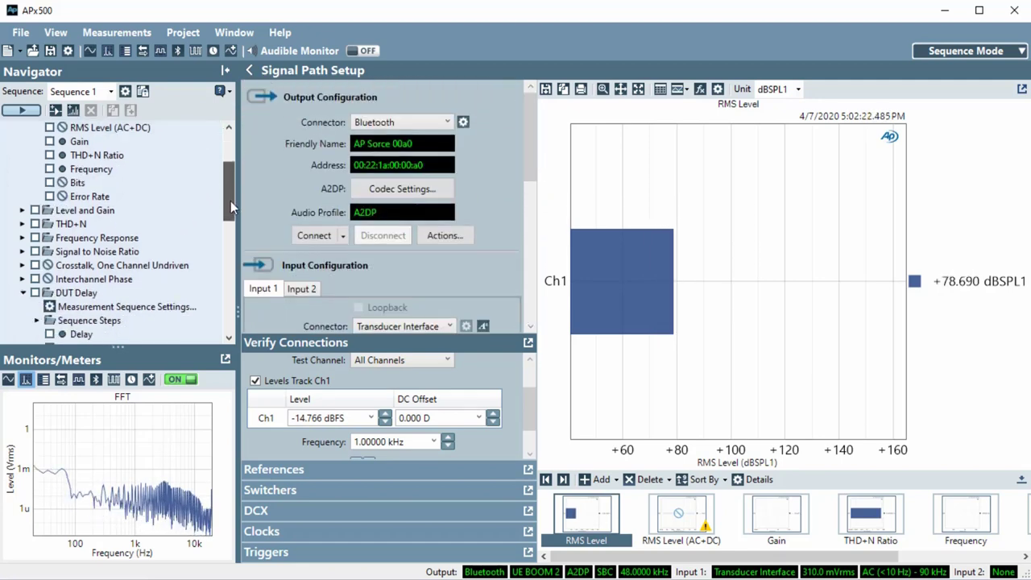
scroll(down, 3)
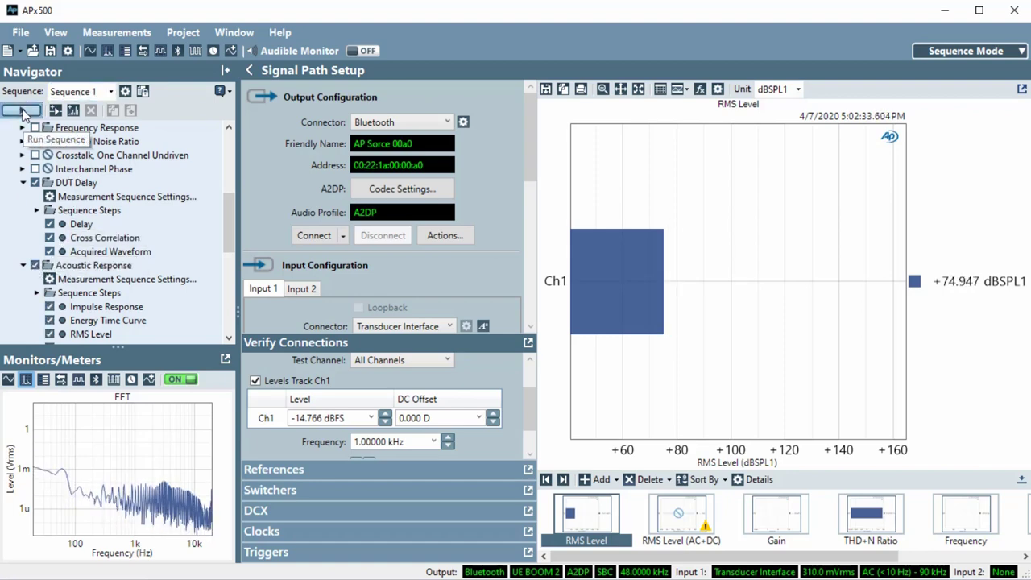
click(16, 112)
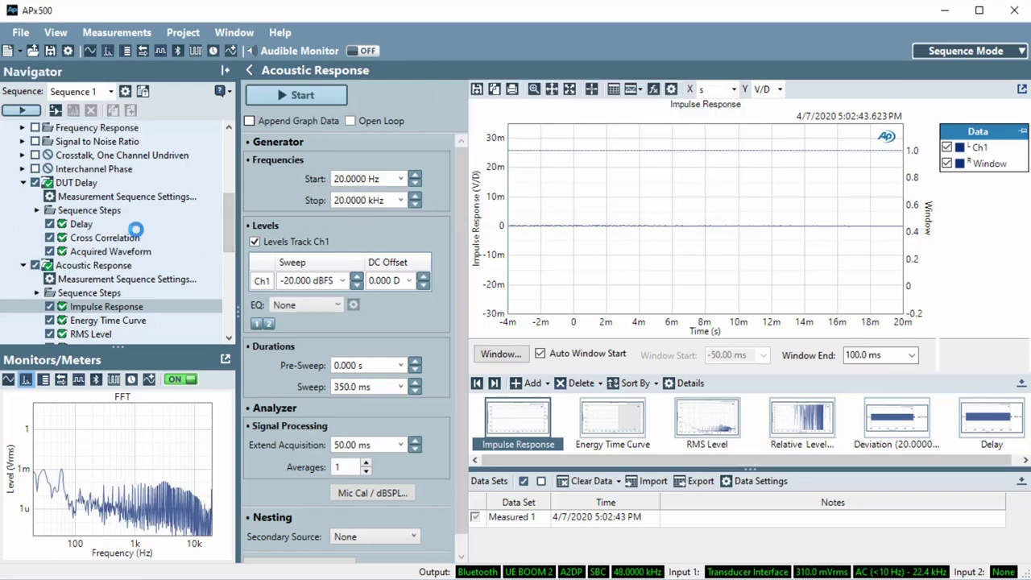
Set the Device Under Test DUT Delay to 17 in Signal Path Setup
click(81, 223)
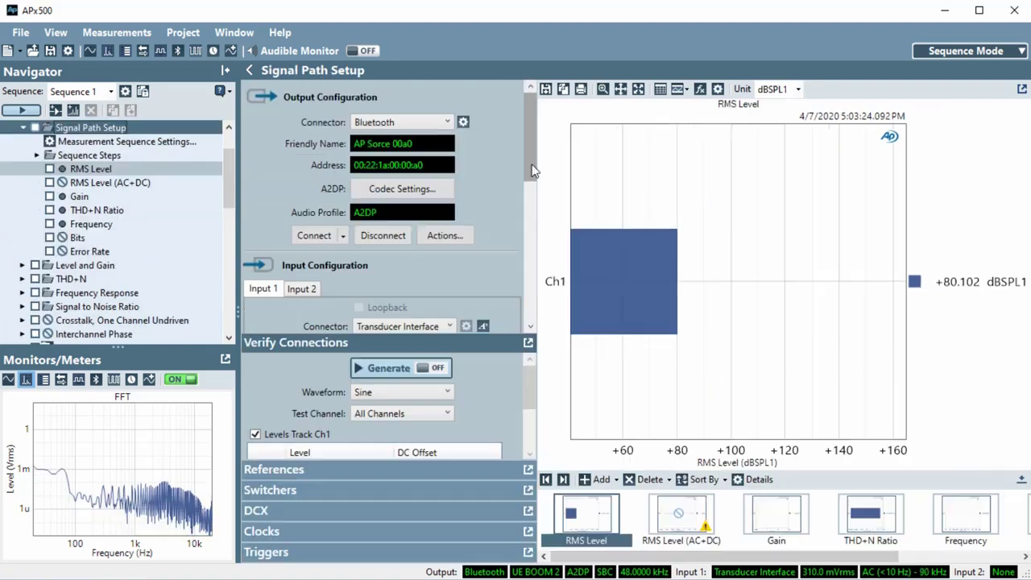
scroll(down, 3)
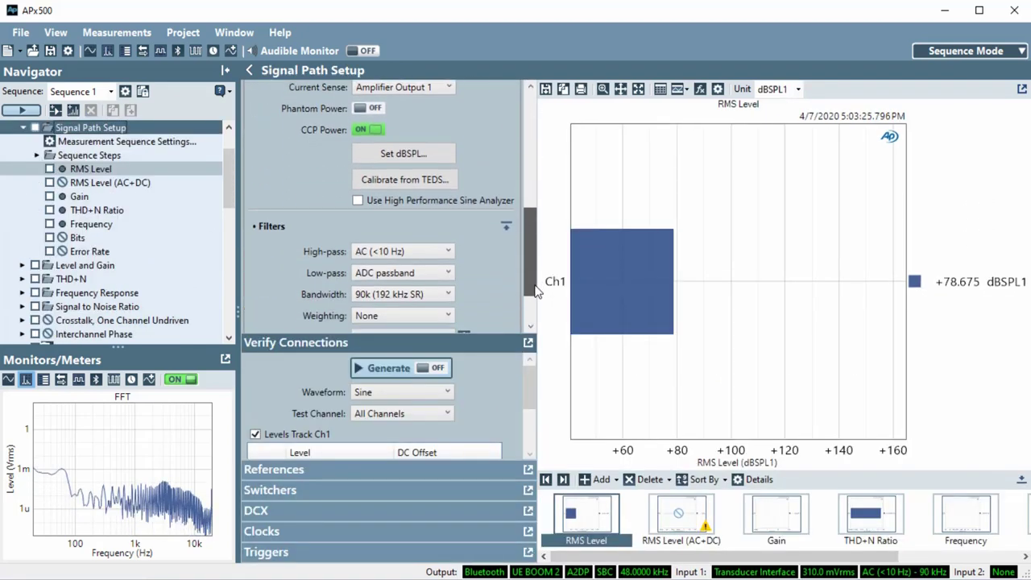
scroll(down, 3)
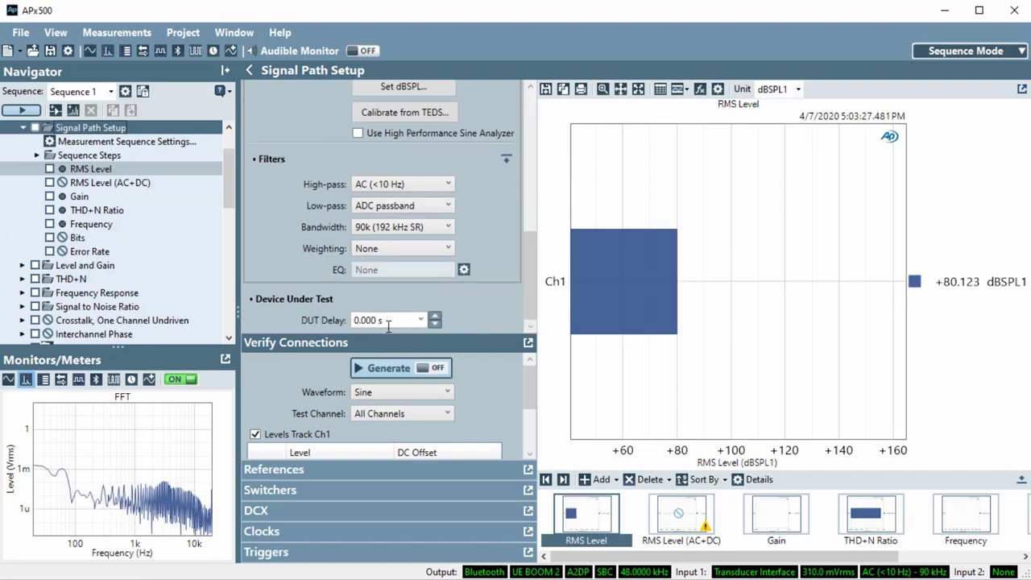
click(383, 320)
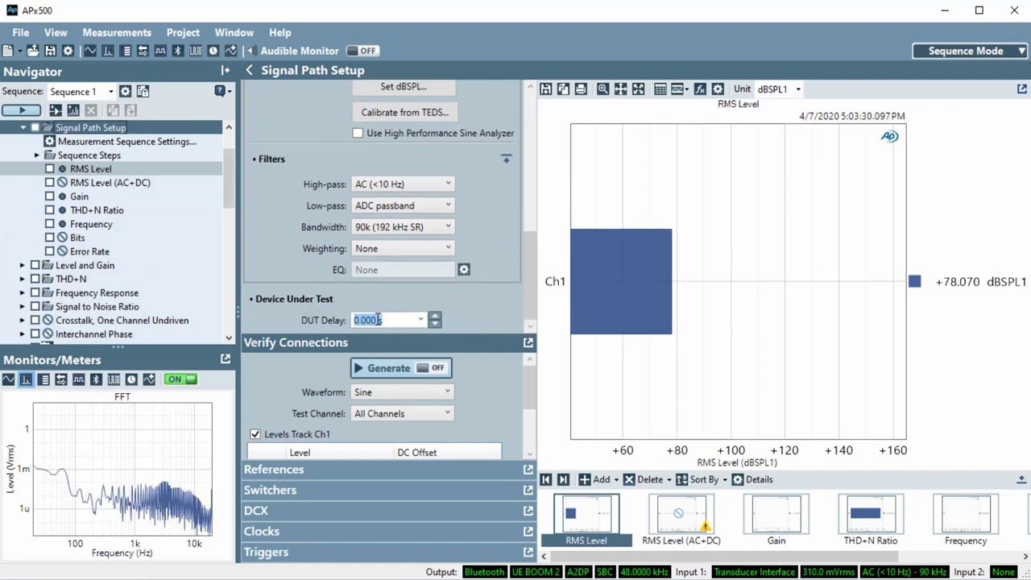
text(17)
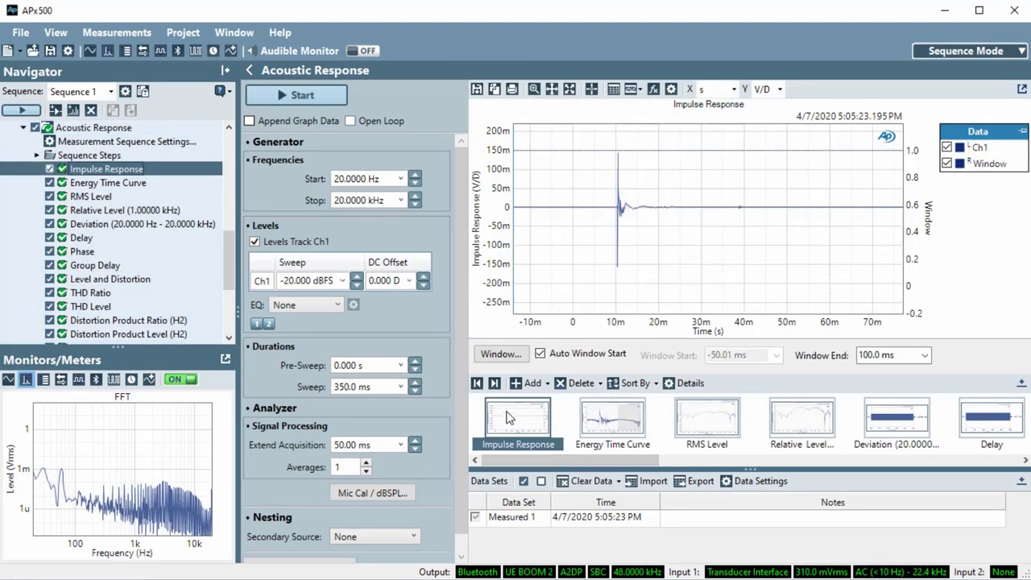
Show the measured RMS Level frequency response curve
click(90, 196)
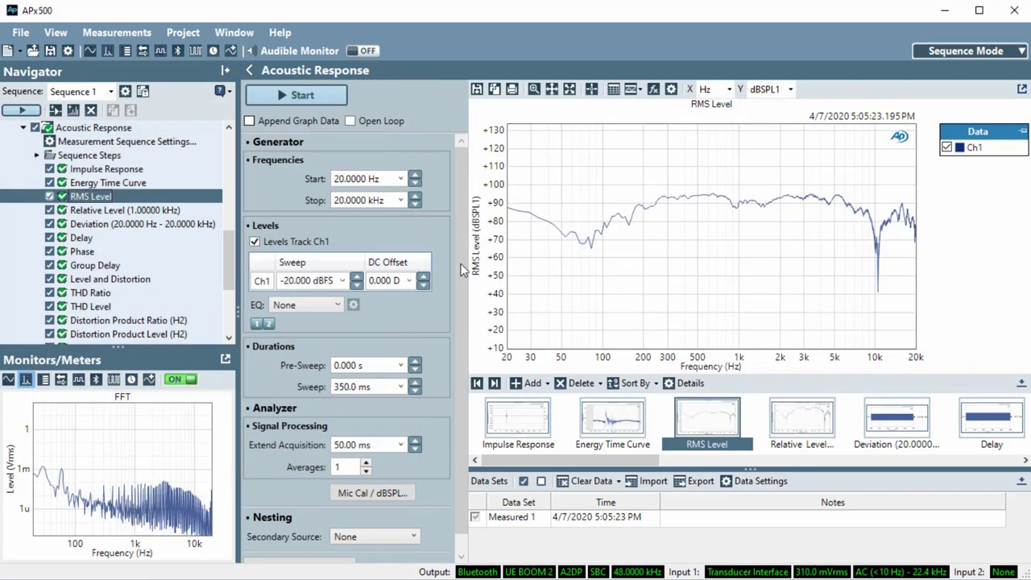